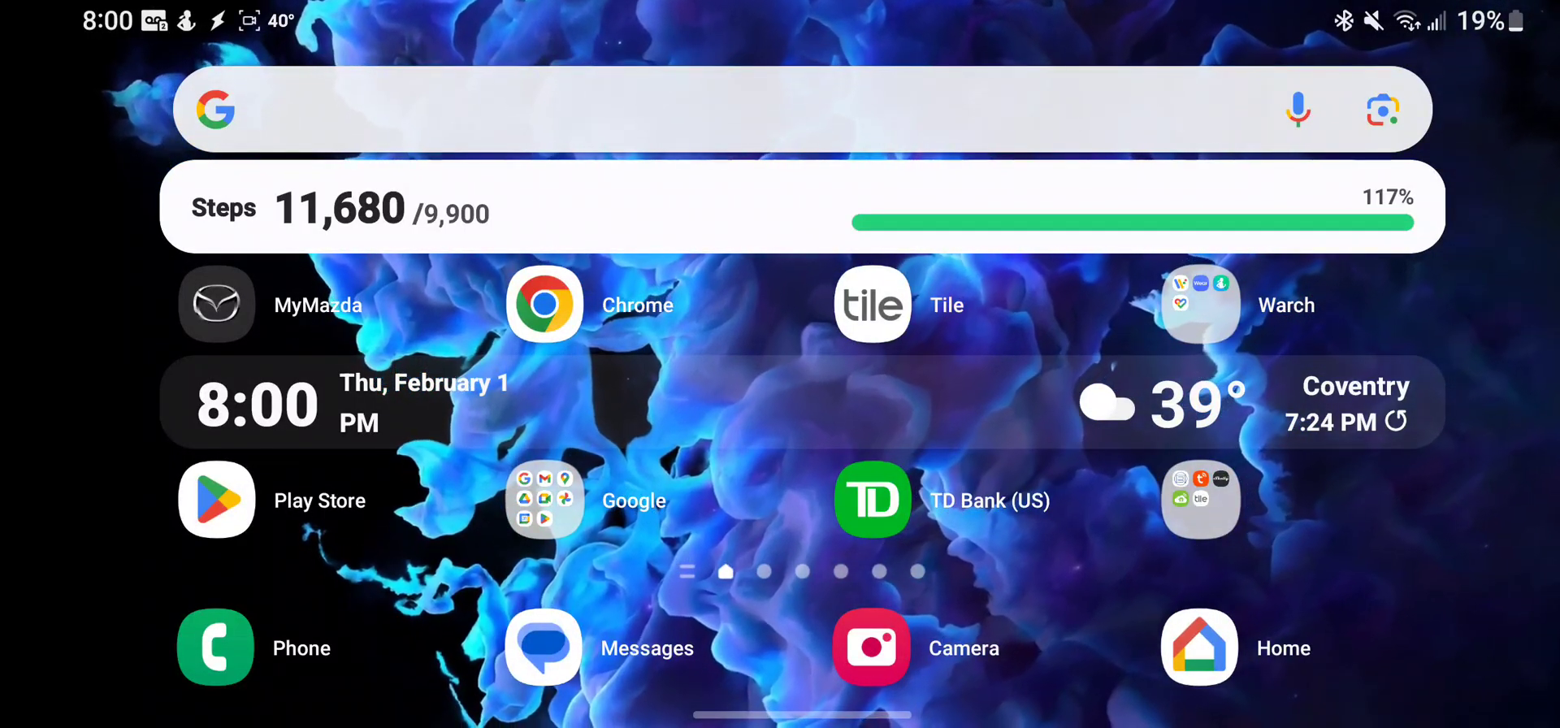
Reach the Android Auto screen under Settings > Connected devices
{"action": "scroll", "scroll_direction": "down", "scroll_amount": 3}
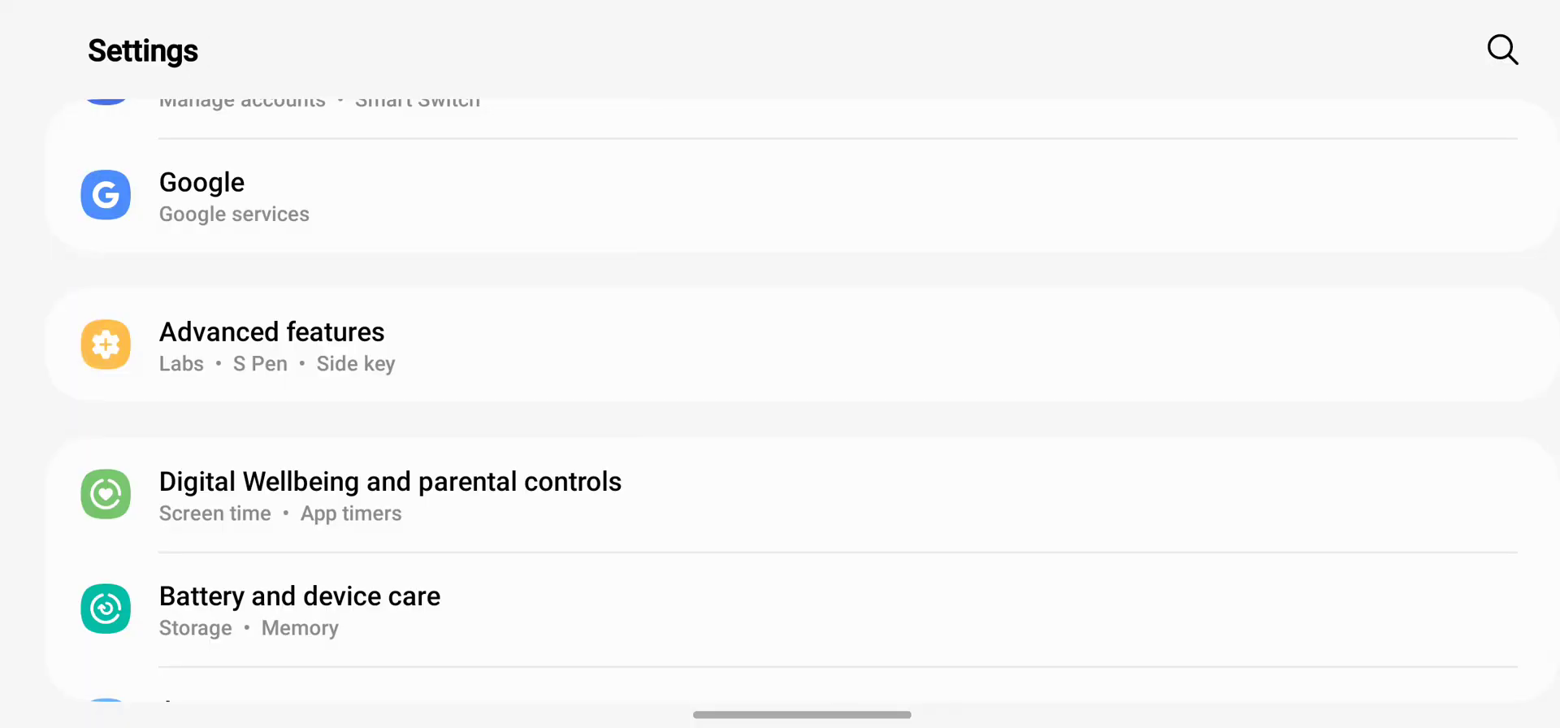
{"action": "left_click", "coordinate": [1502, 50]}
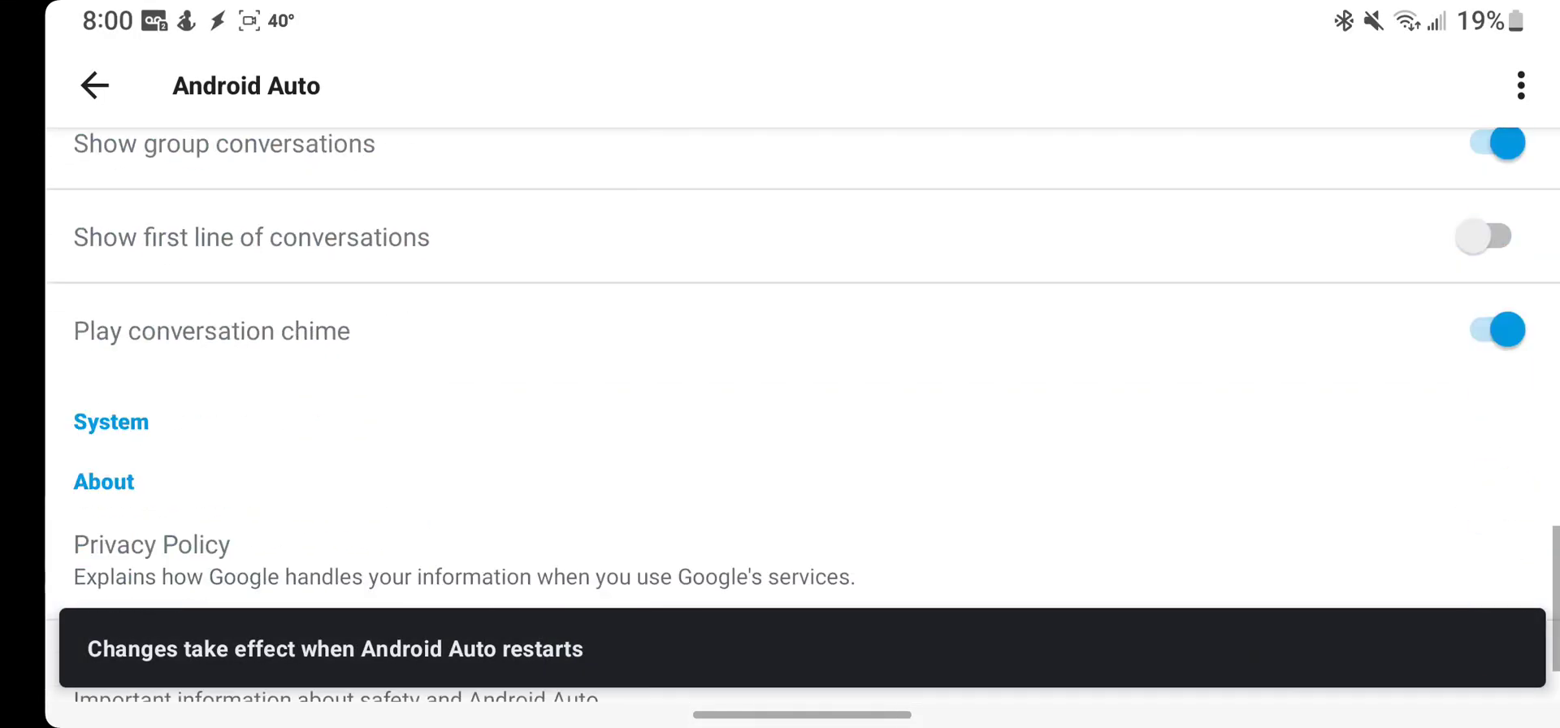
Unlock Android Auto developer mode via the Version entry and allow development settings
{"action": "scroll", "scroll_direction": "down", "scroll_amount": 3}
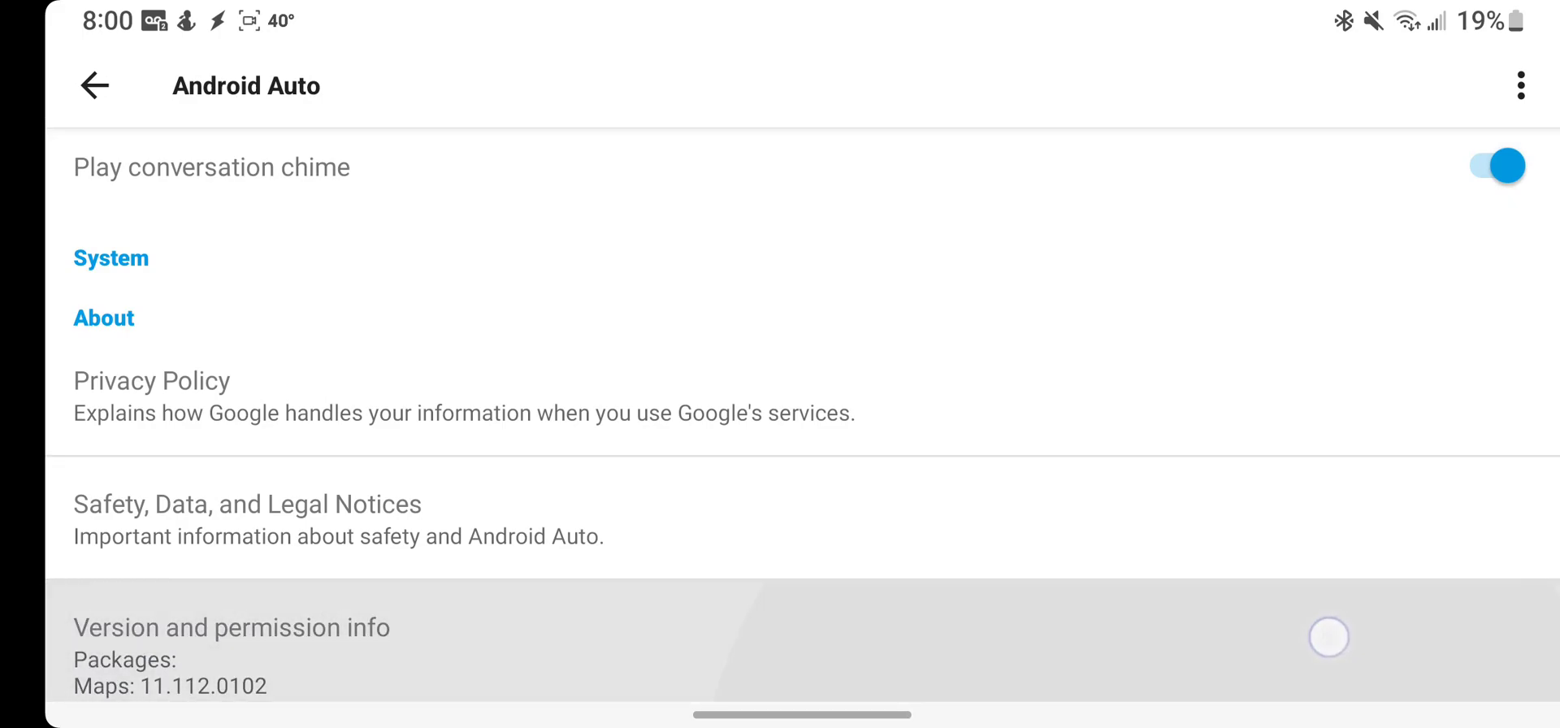
{"action": "left_click", "coordinate": [230, 628]}
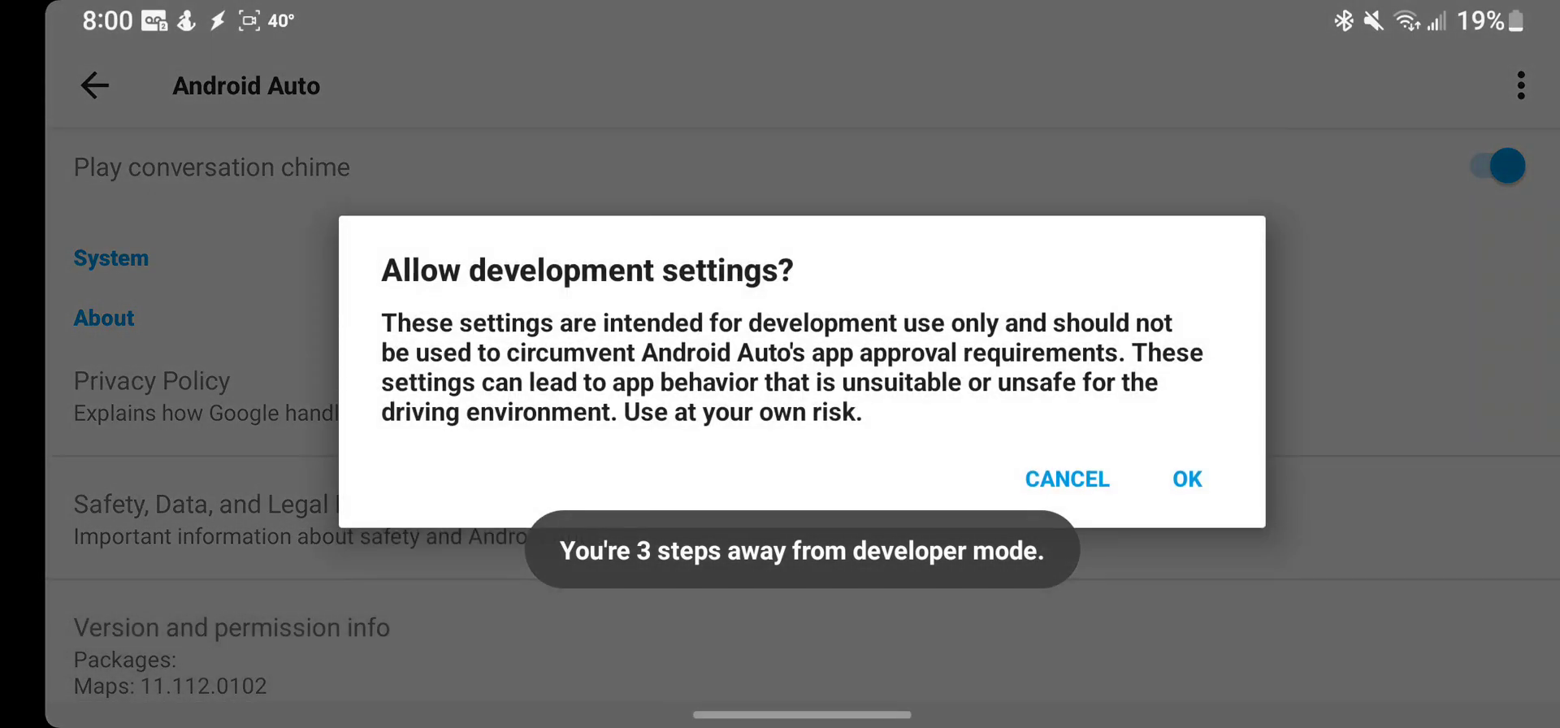
{"action": "left_click", "coordinate": [1185, 478]}
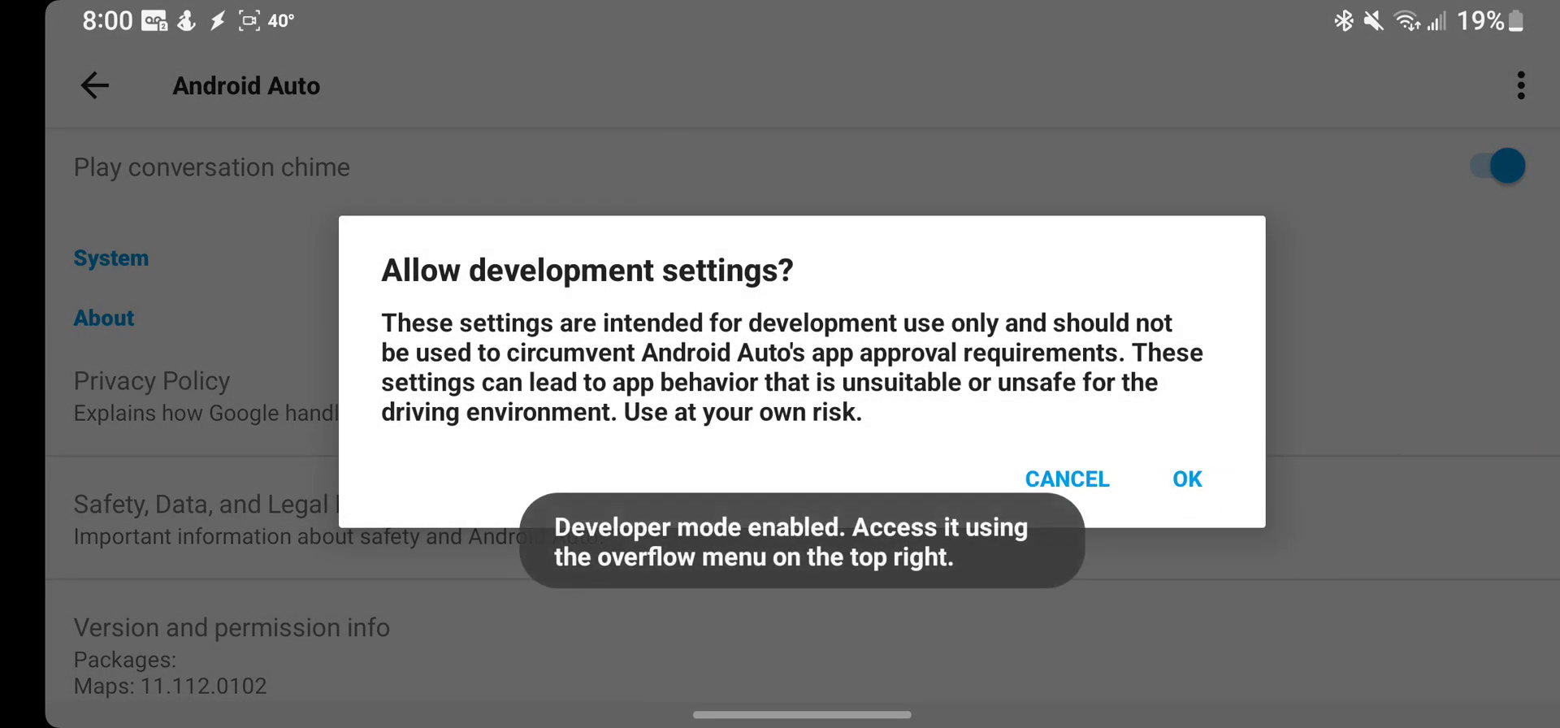
{"action": "left_click", "coordinate": [1186, 478]}
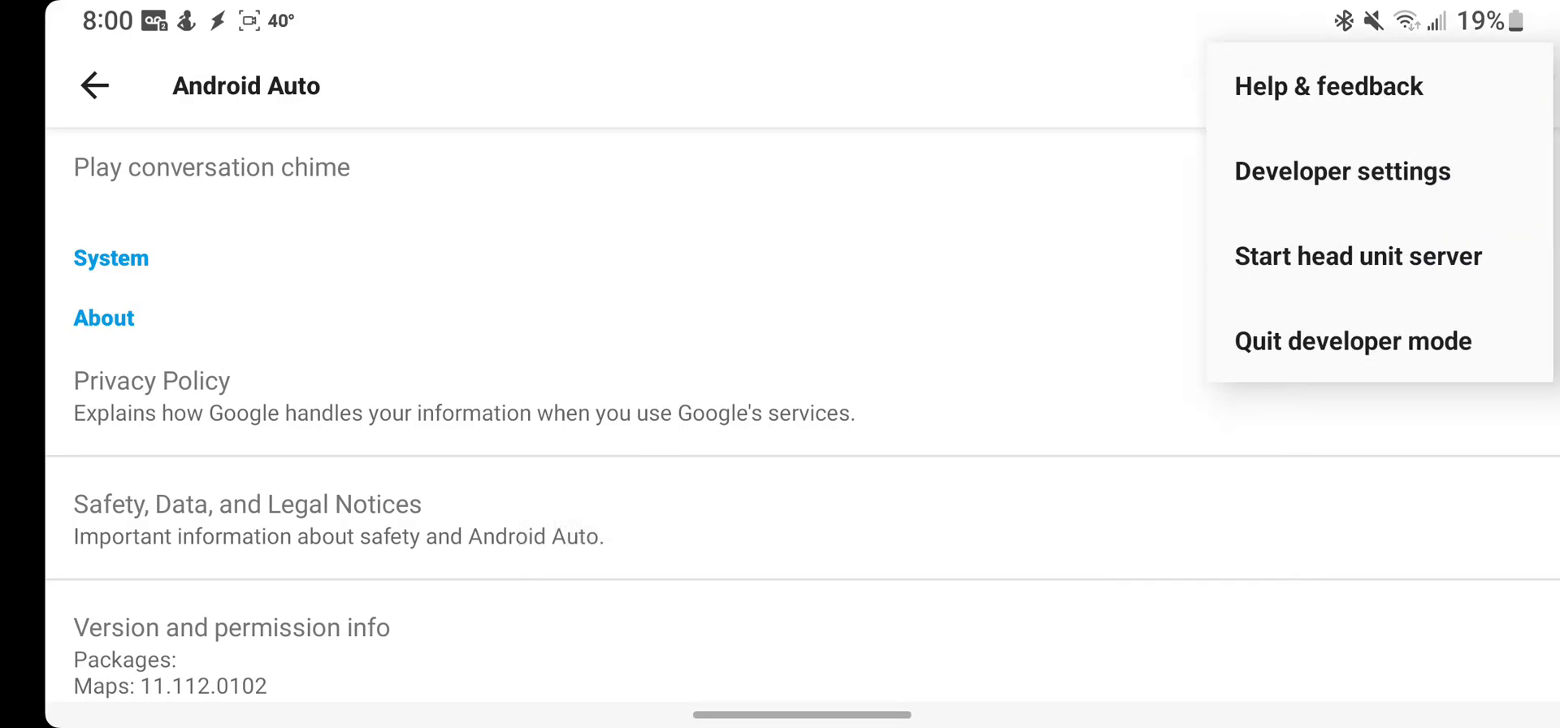
Turn on Unknown sources in the Android Auto developer settings
{"action": "left_click", "coordinate": [1341, 171]}
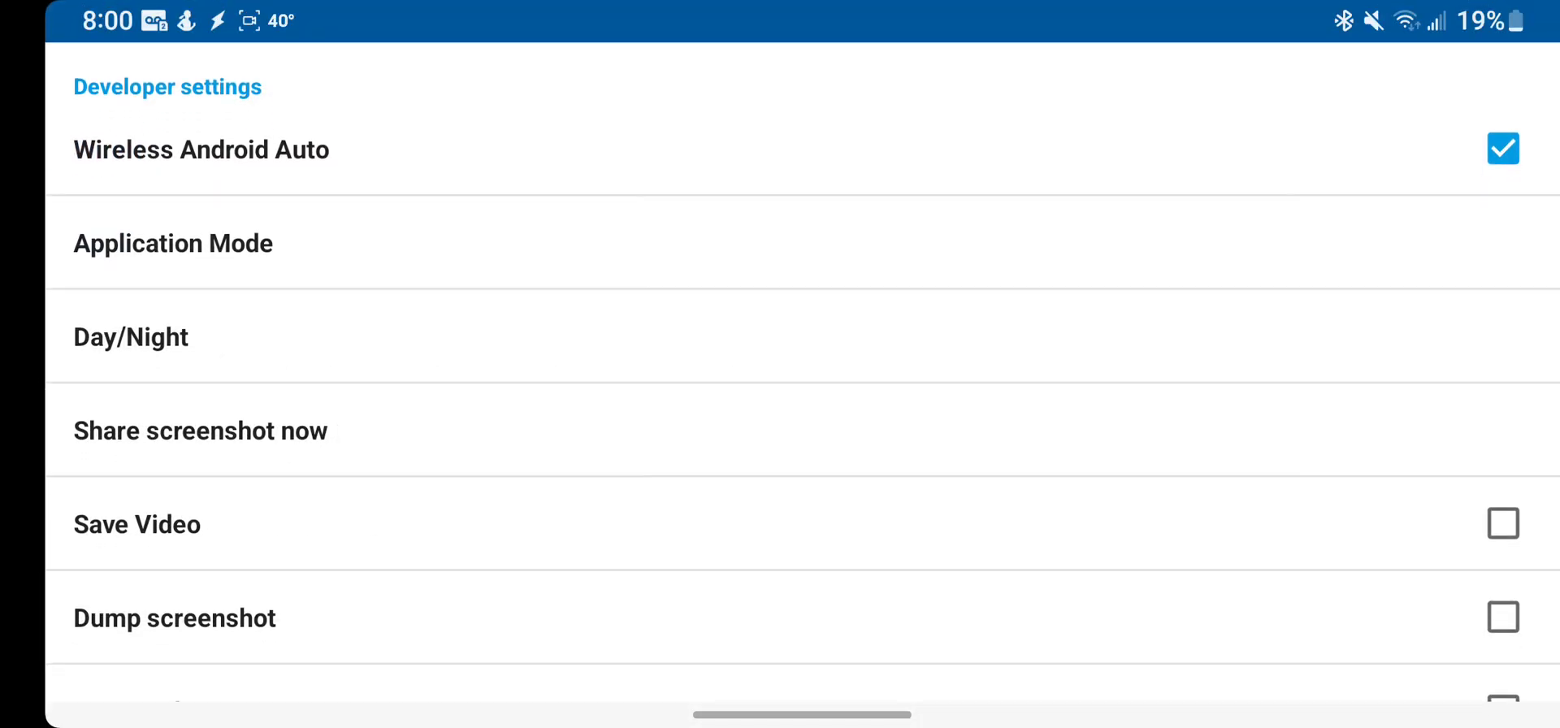
{"action": "scroll", "scroll_direction": "down", "scroll_amount": 3}
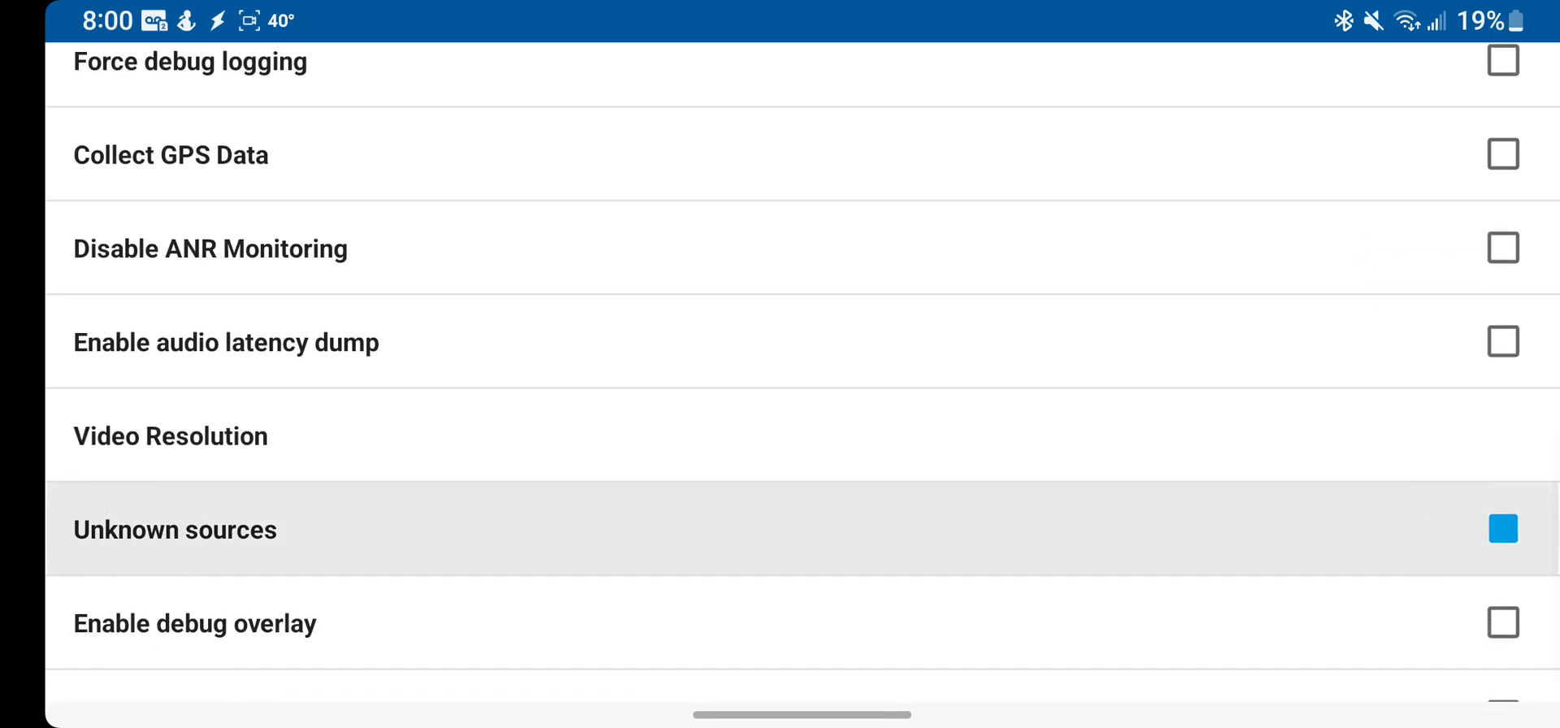
{"action": "left_click", "coordinate": [1501, 529]}
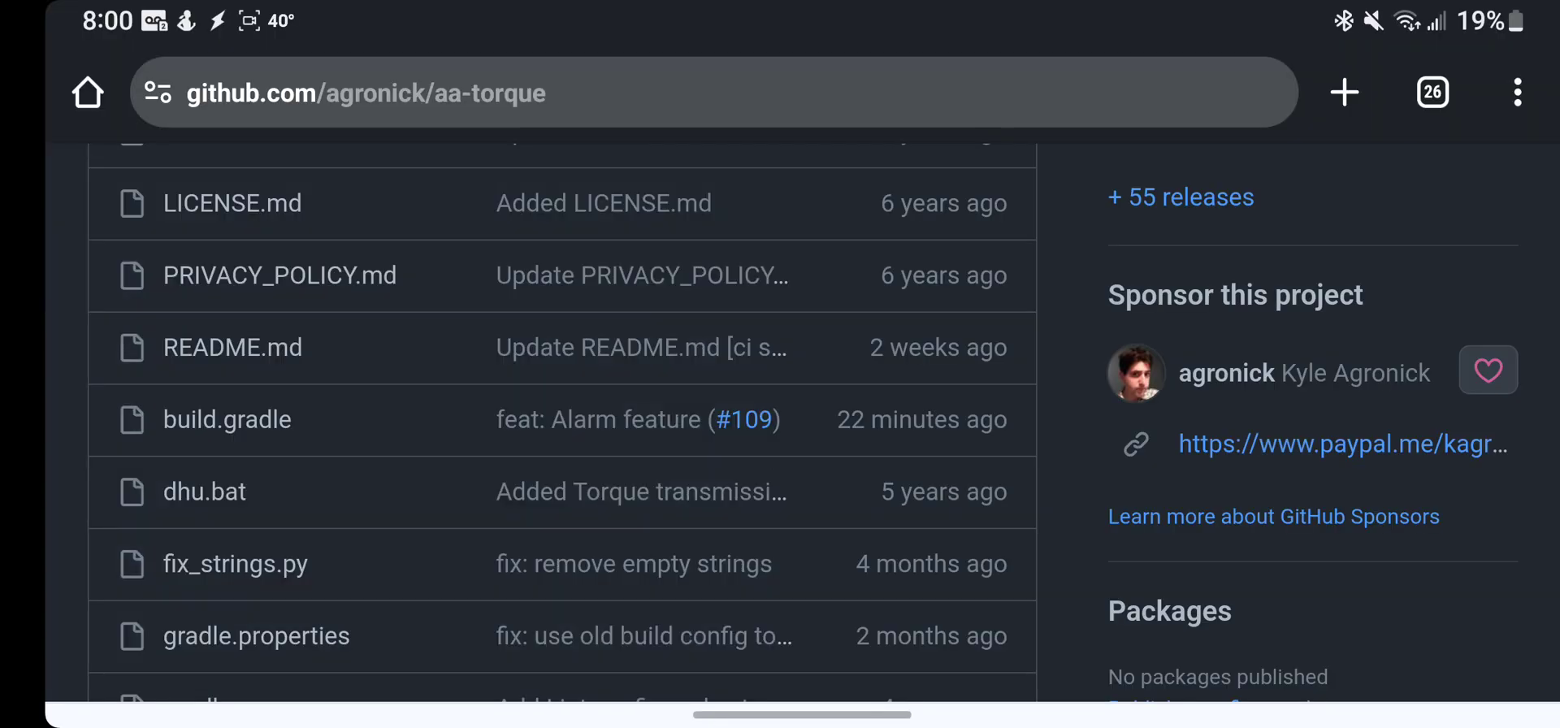
Download aa-torque.apk from the 2.0.21 release assets on GitHub
{"action": "scroll", "scroll_direction": "up", "scroll_amount": 3}
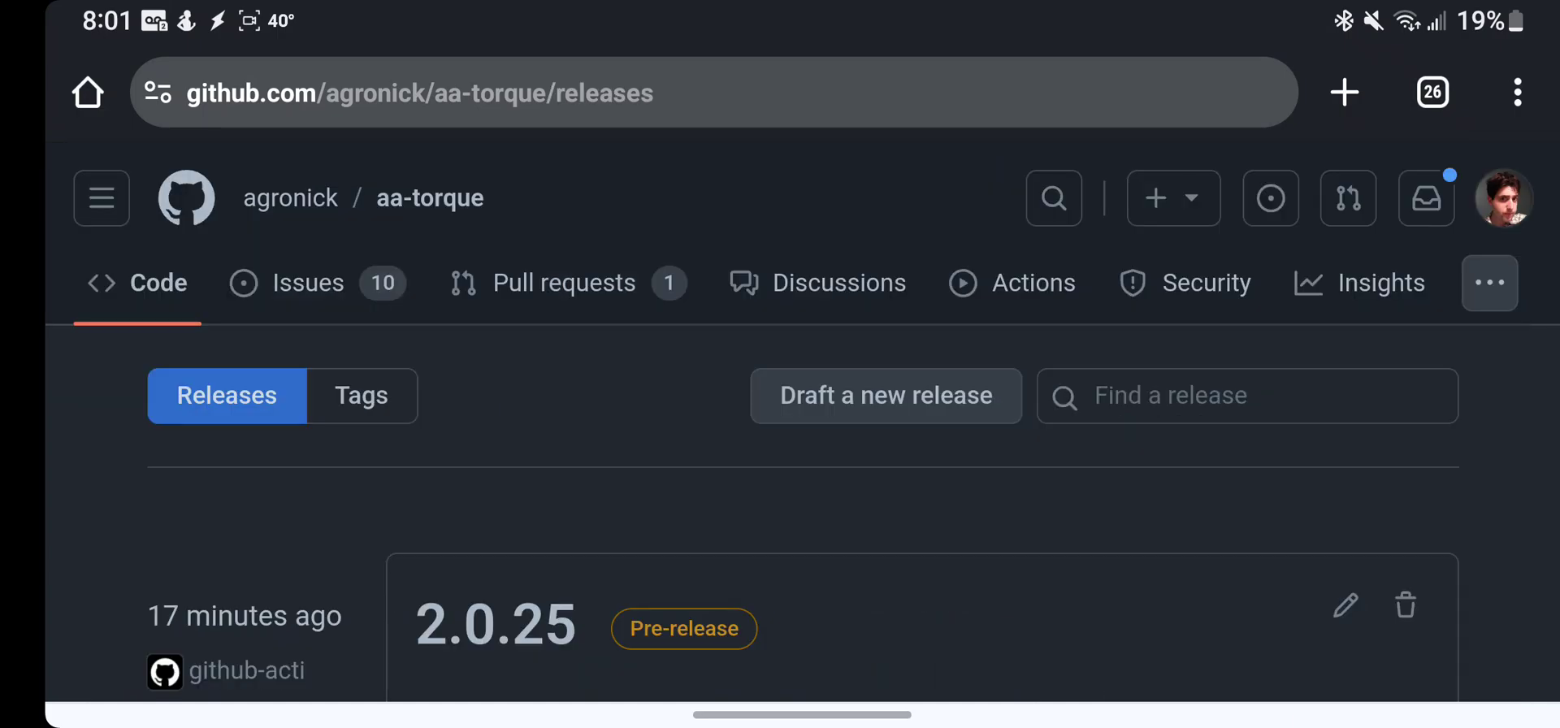
{"action": "scroll", "scroll_direction": "down", "scroll_amount": 3}
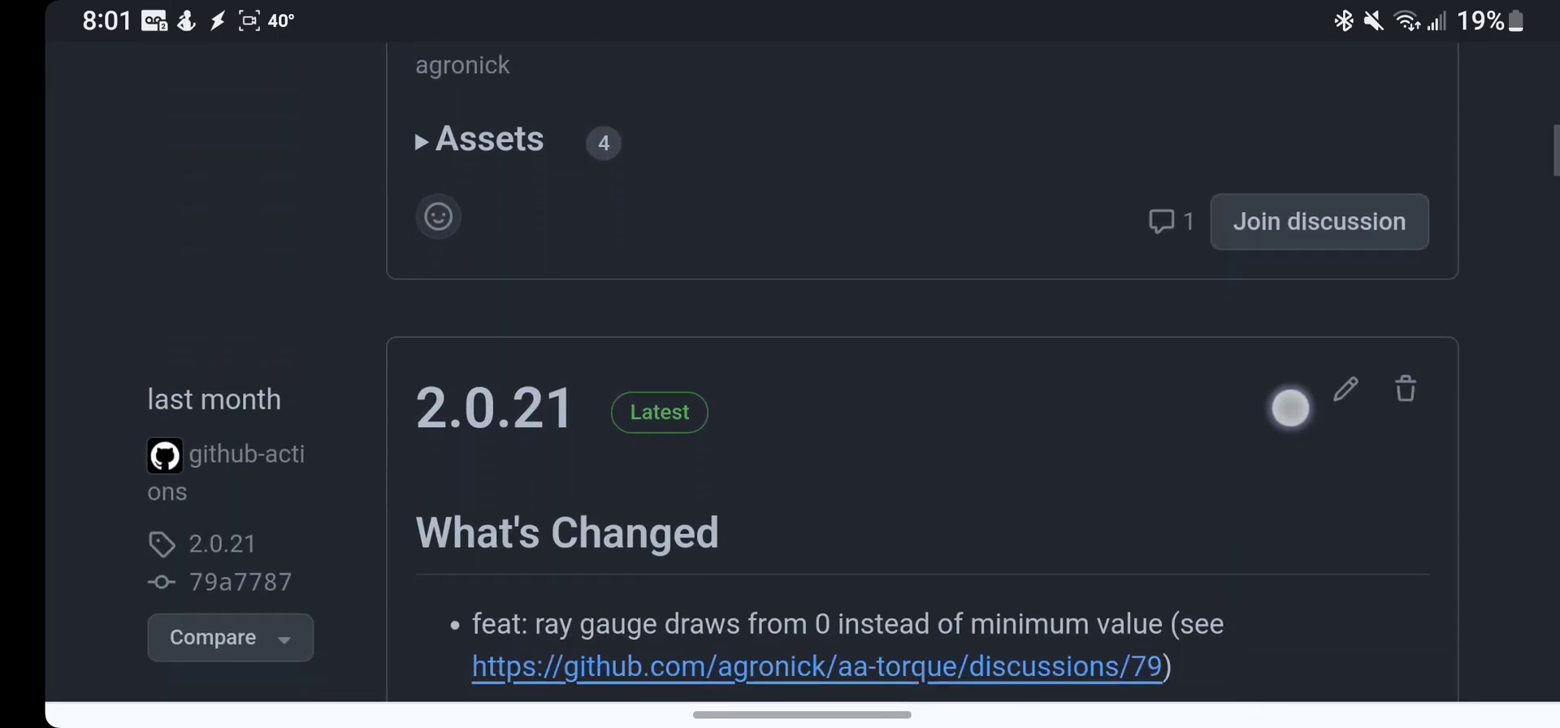
{"action": "scroll", "scroll_direction": "down", "scroll_amount": 3}
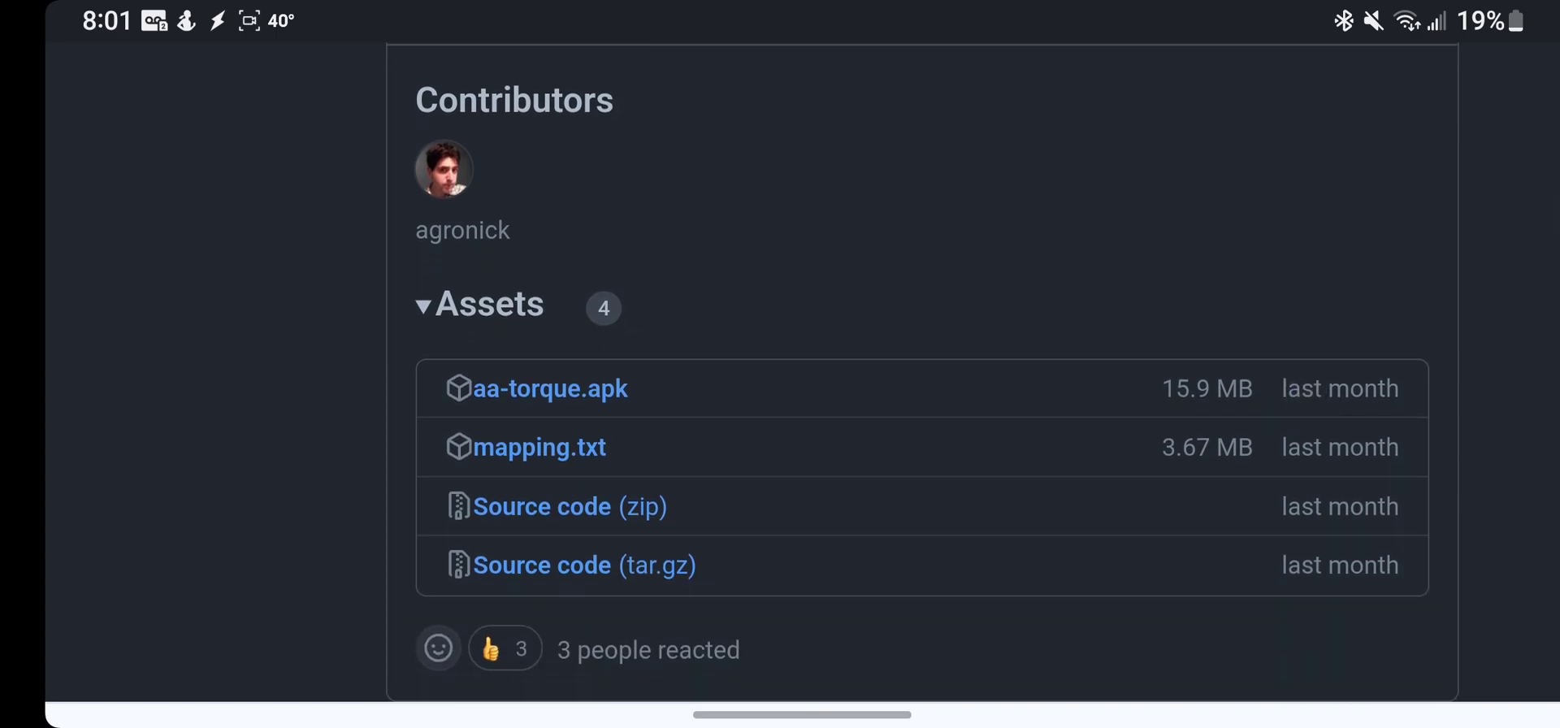
{"action": "left_click", "coordinate": [549, 385]}
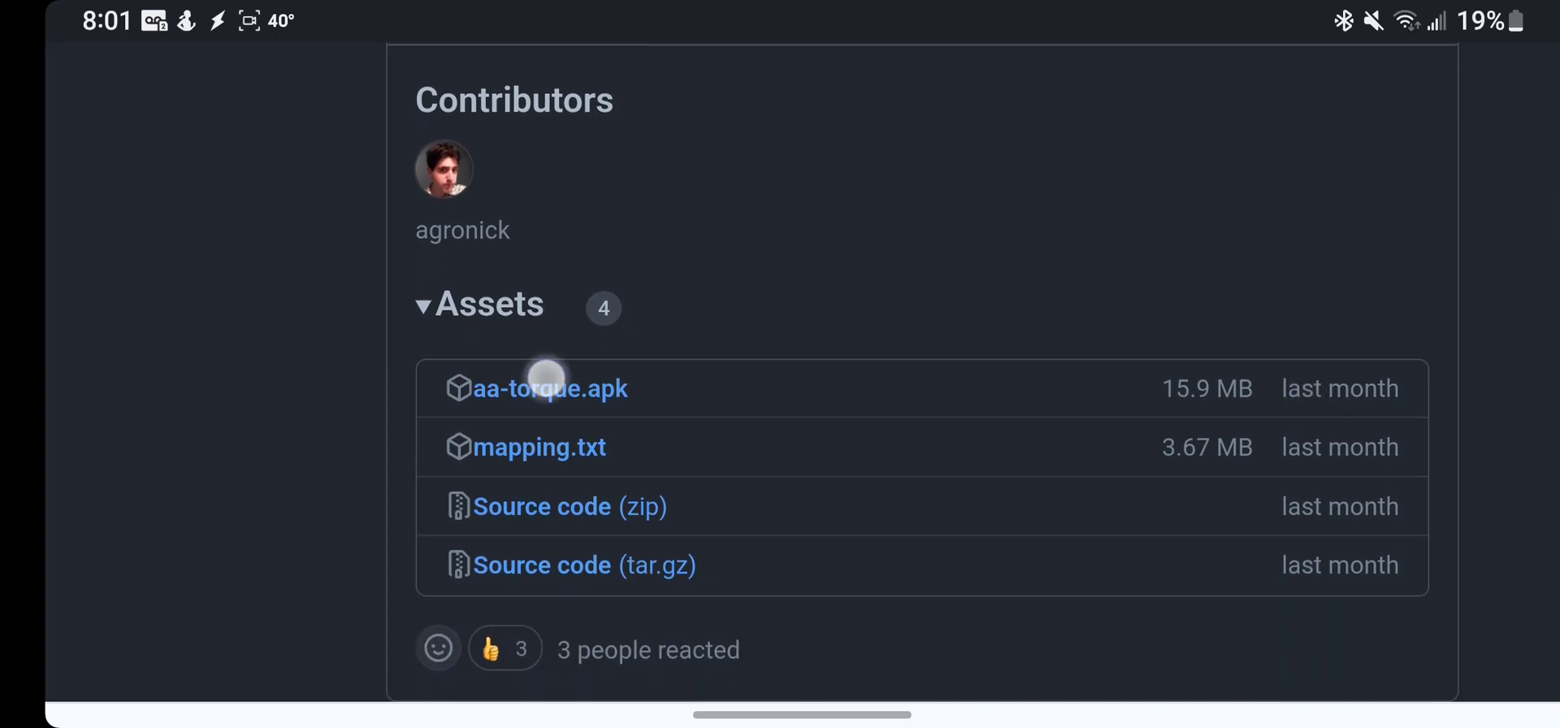
{"action": "left_click", "coordinate": [549, 389]}
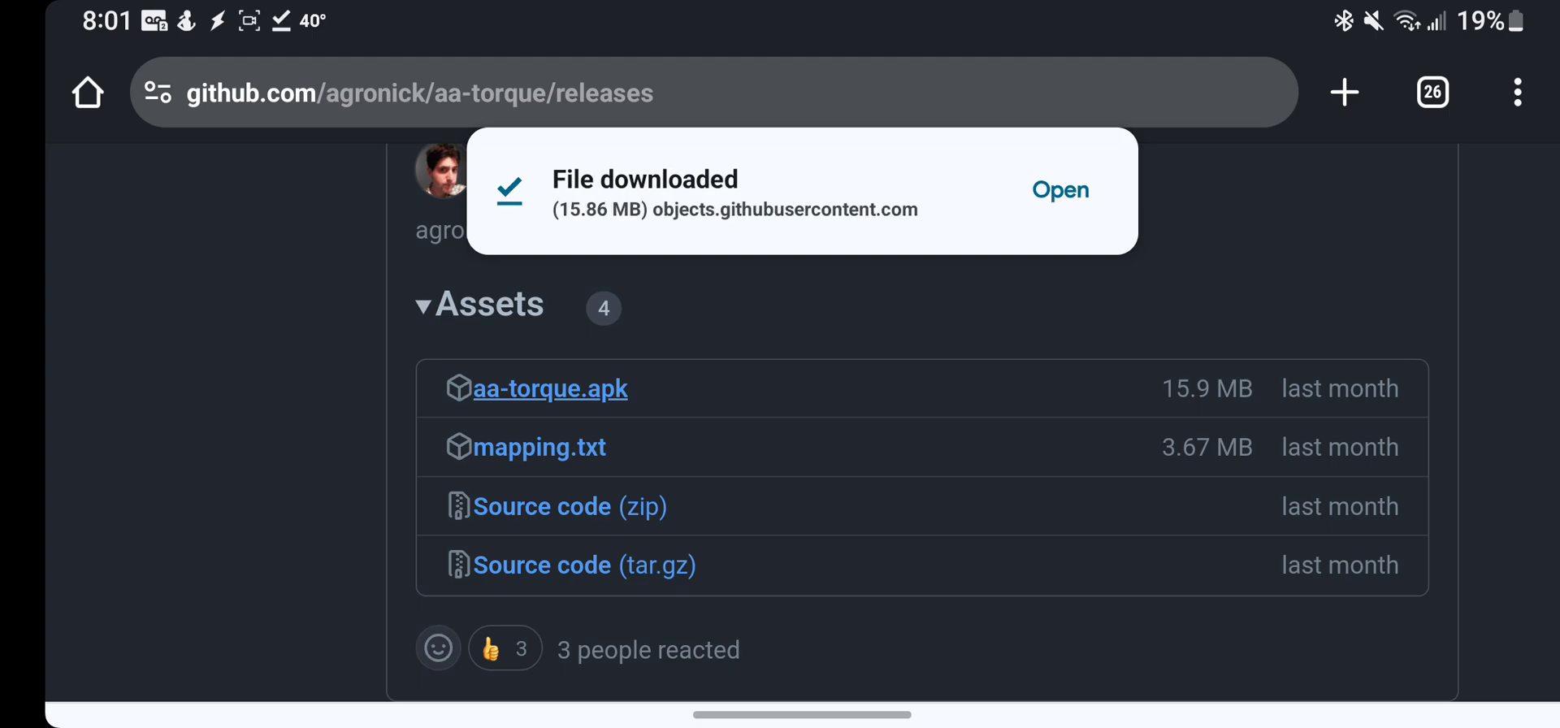
Install AA Torque from the downloaded APK and launch it
{"action": "left_click", "coordinate": [1058, 190]}
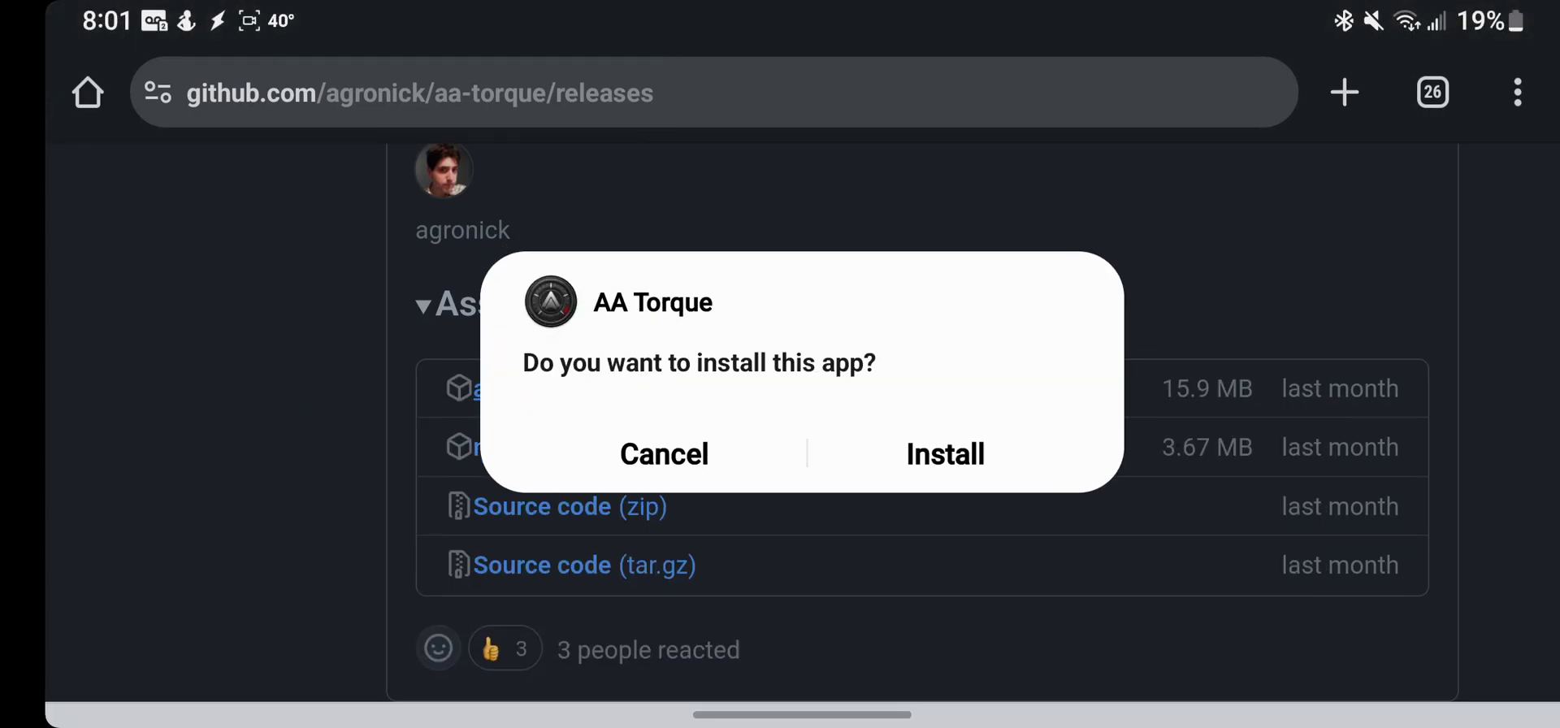
{"action": "left_click", "coordinate": [944, 453]}
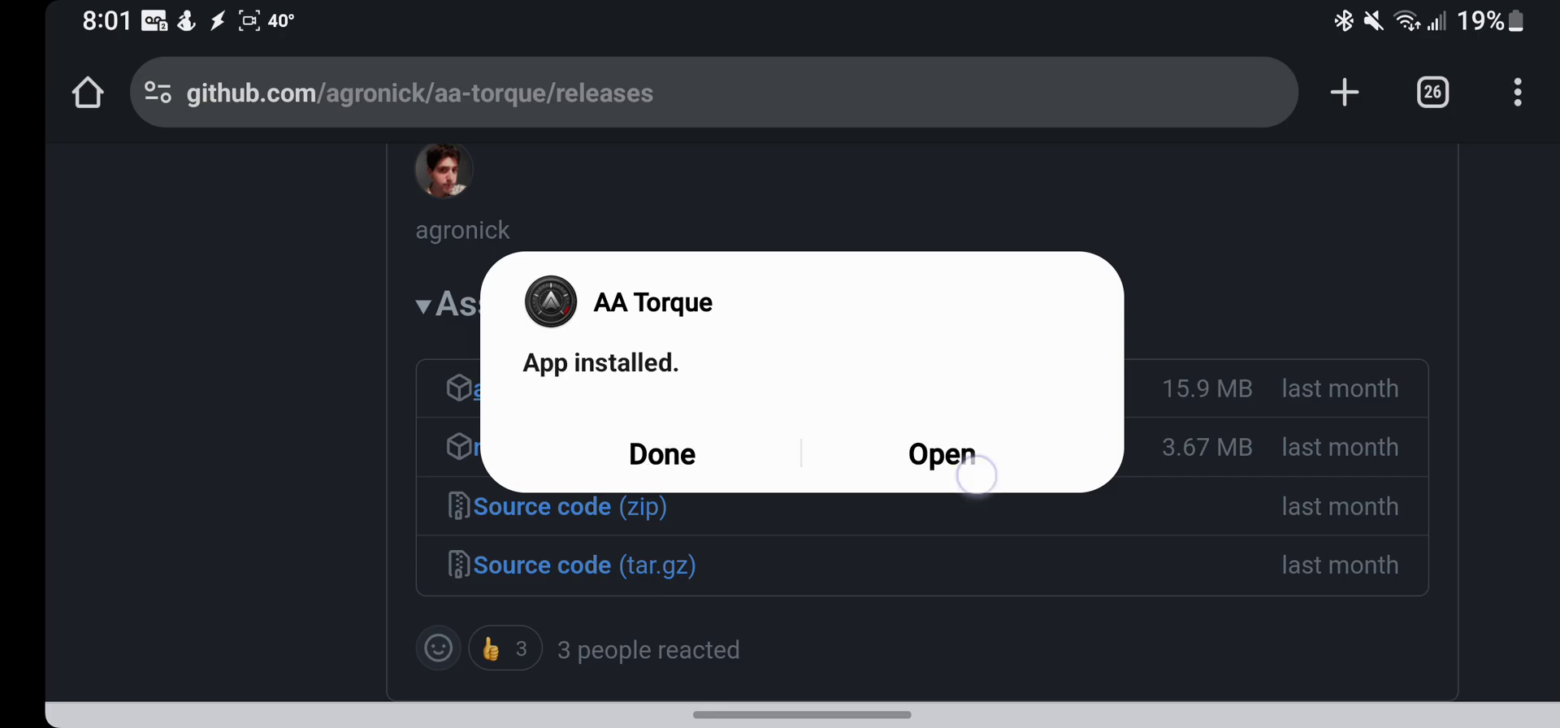
{"action": "left_click", "coordinate": [941, 455]}
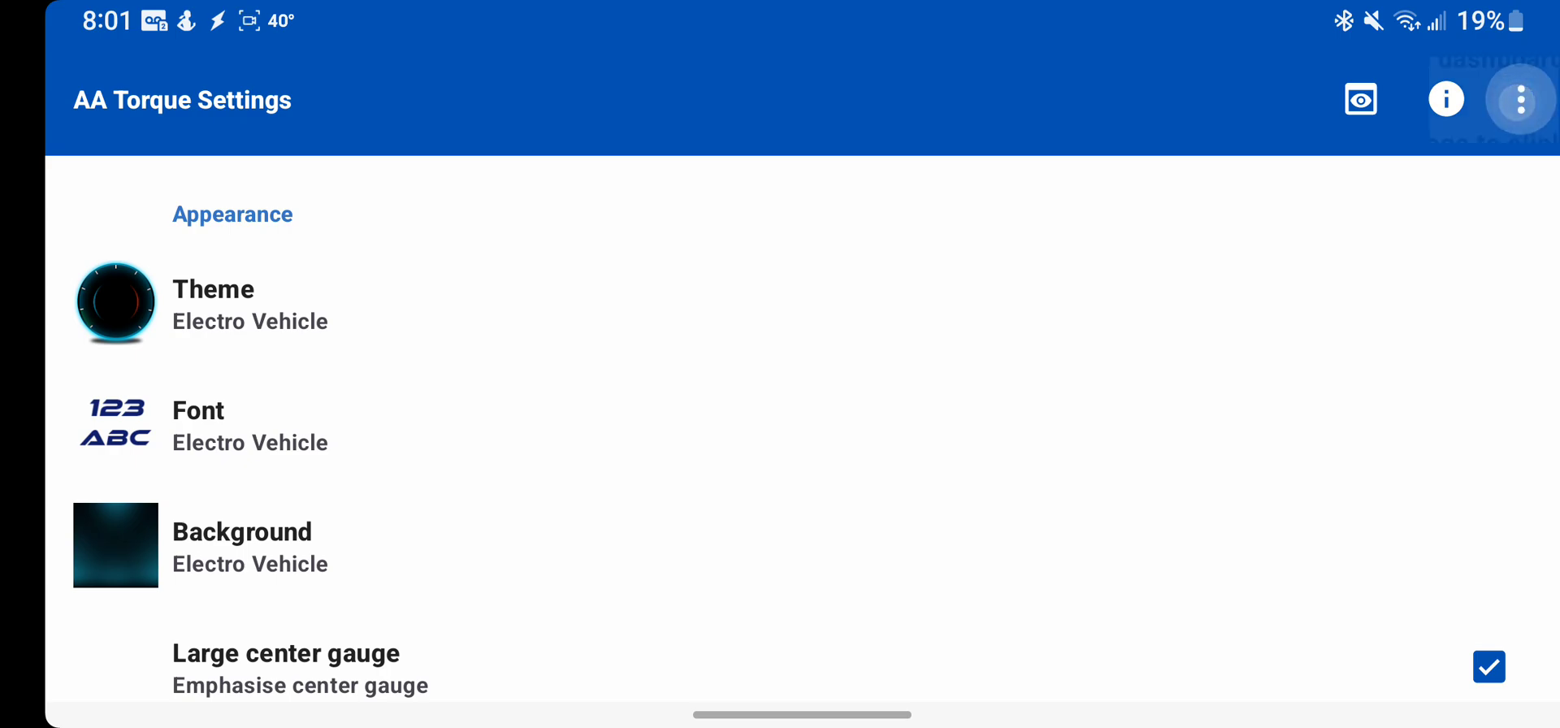
Check for a newer AA Torque version and download the update
{"action": "left_click", "coordinate": [1520, 99]}
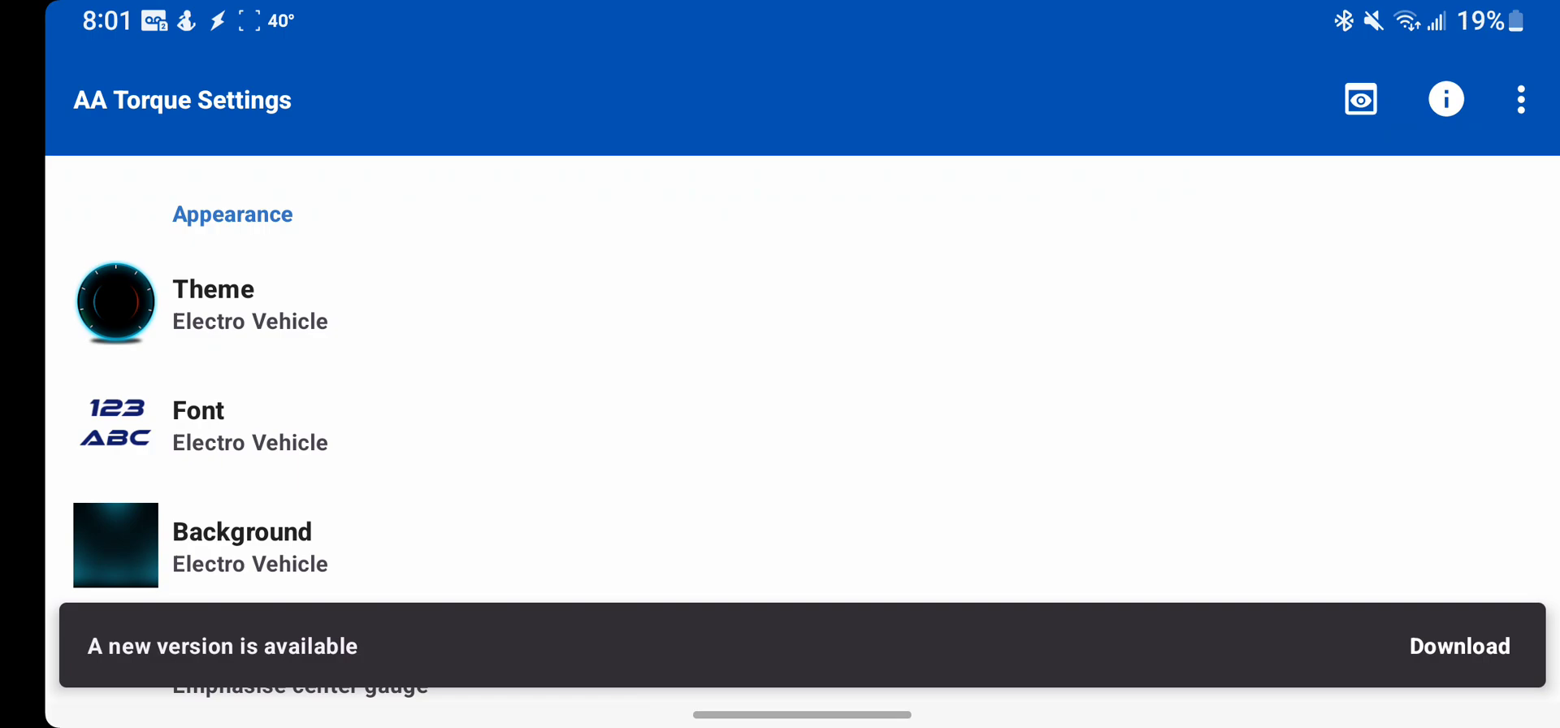
{"action": "left_click", "coordinate": [1459, 646]}
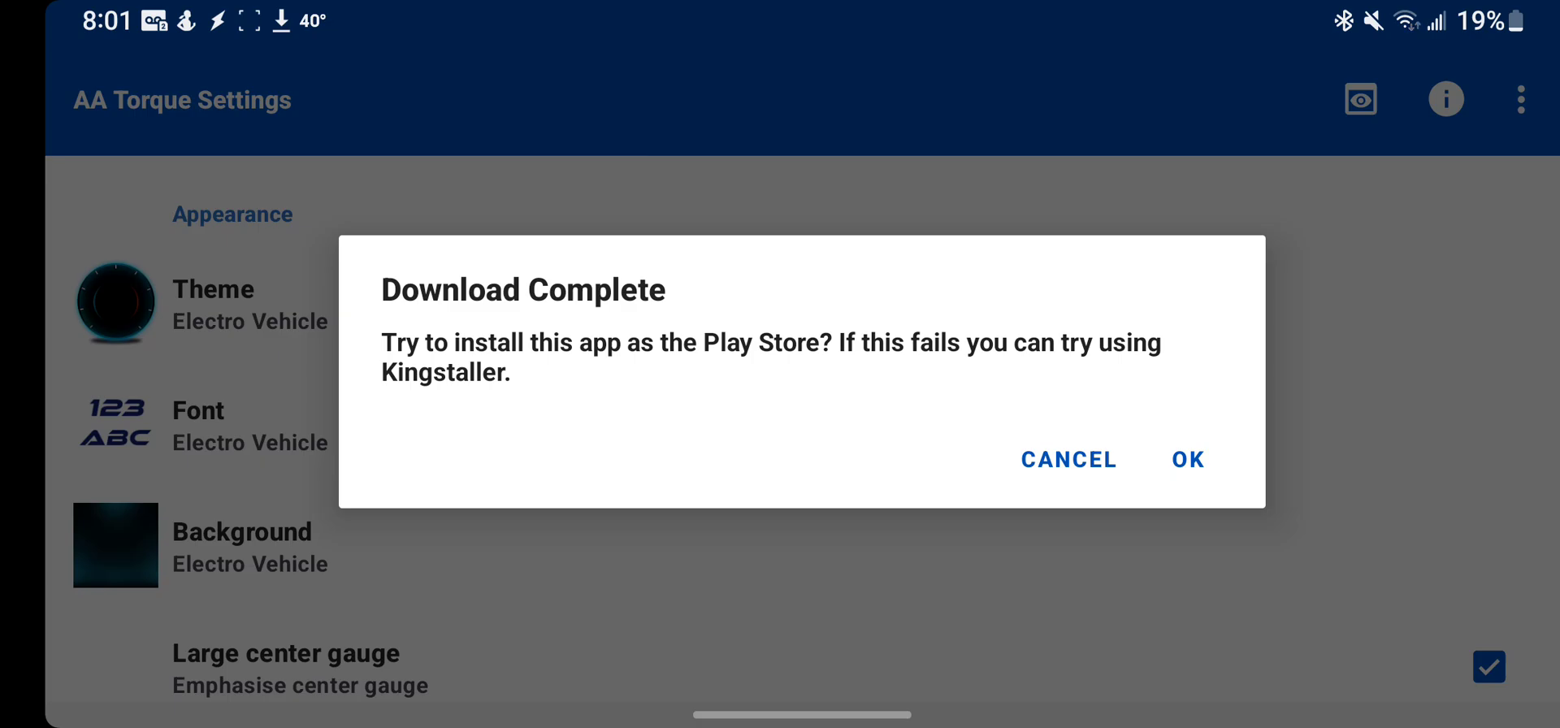
Allow AA Torque to install unknown apps and return to the pending update
{"action": "left_click", "coordinate": [1186, 460]}
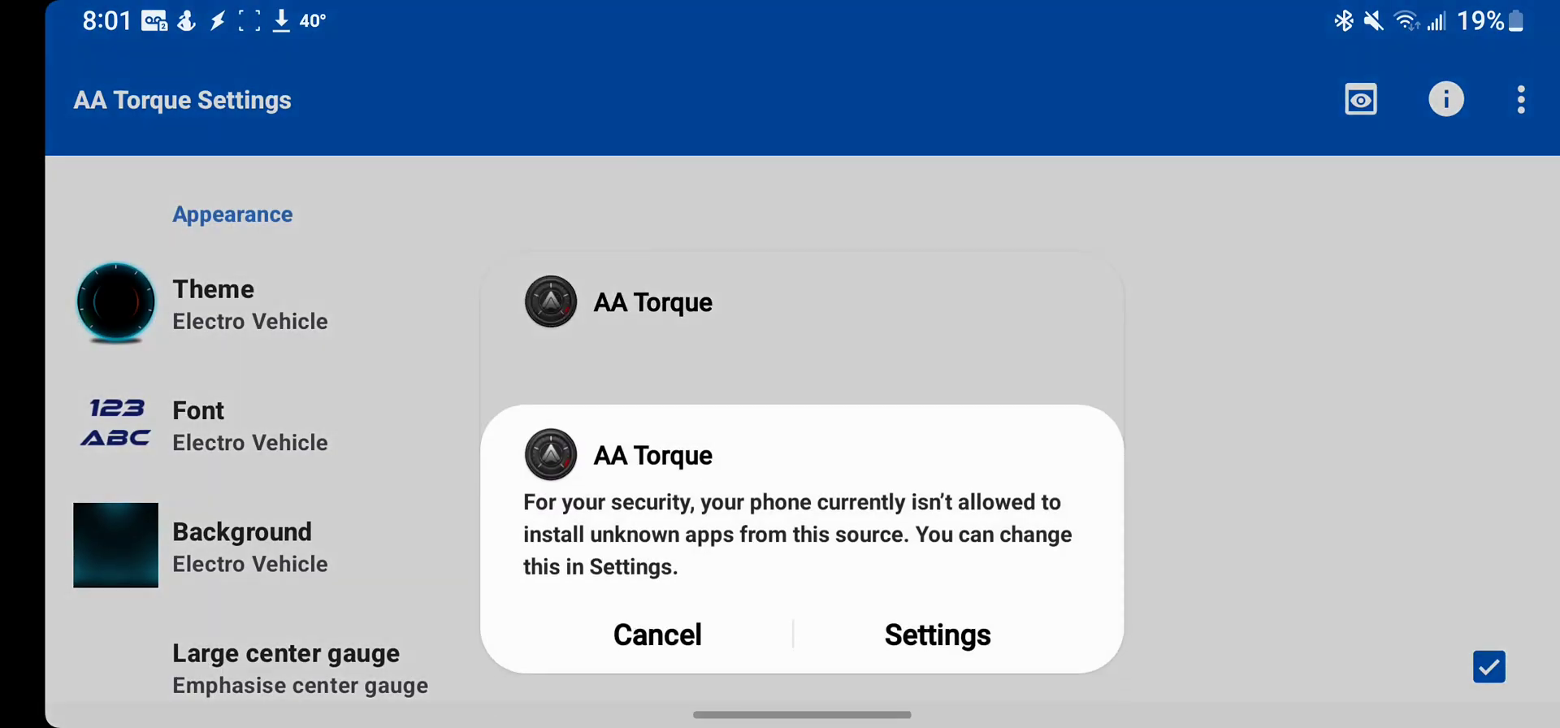
{"action": "left_click", "coordinate": [936, 633]}
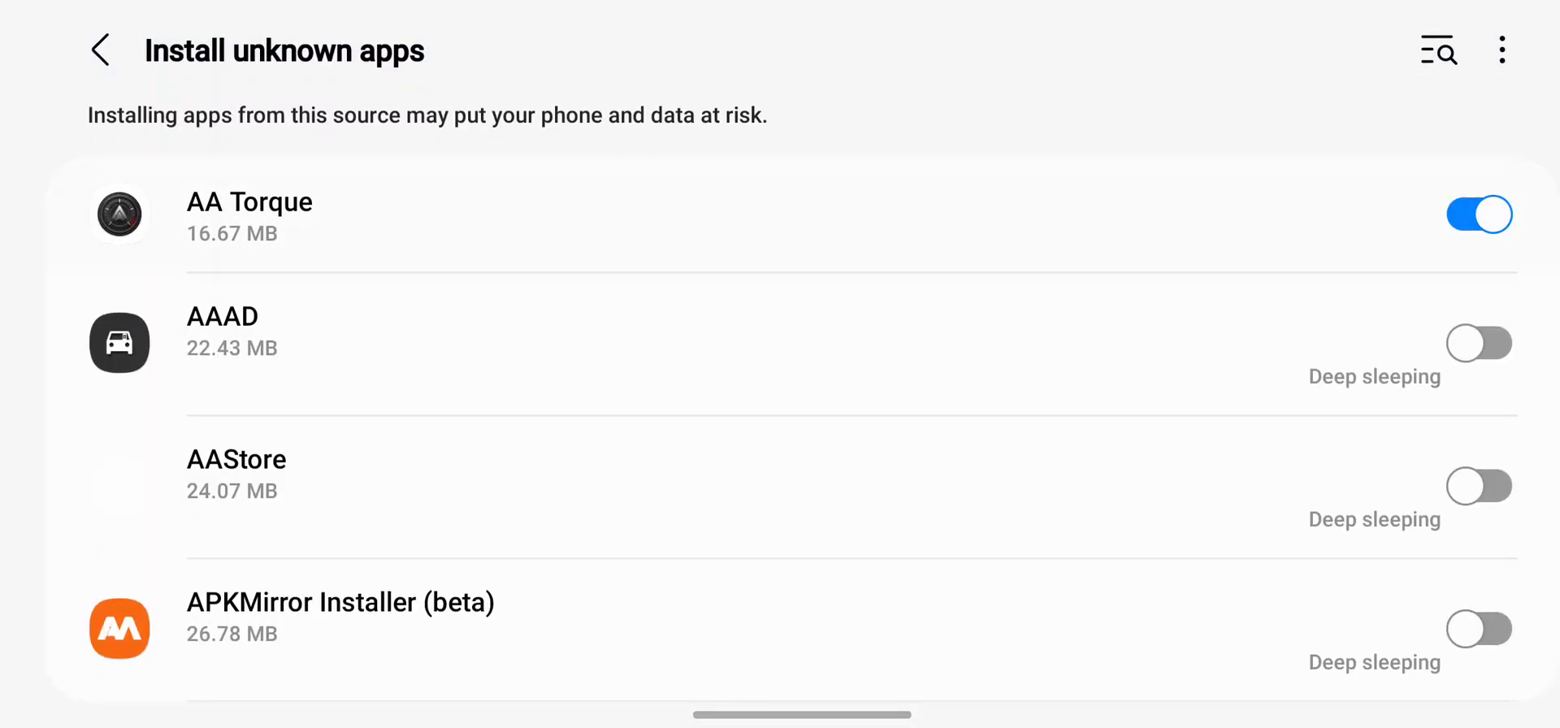
{"action": "left_click", "coordinate": [248, 215]}
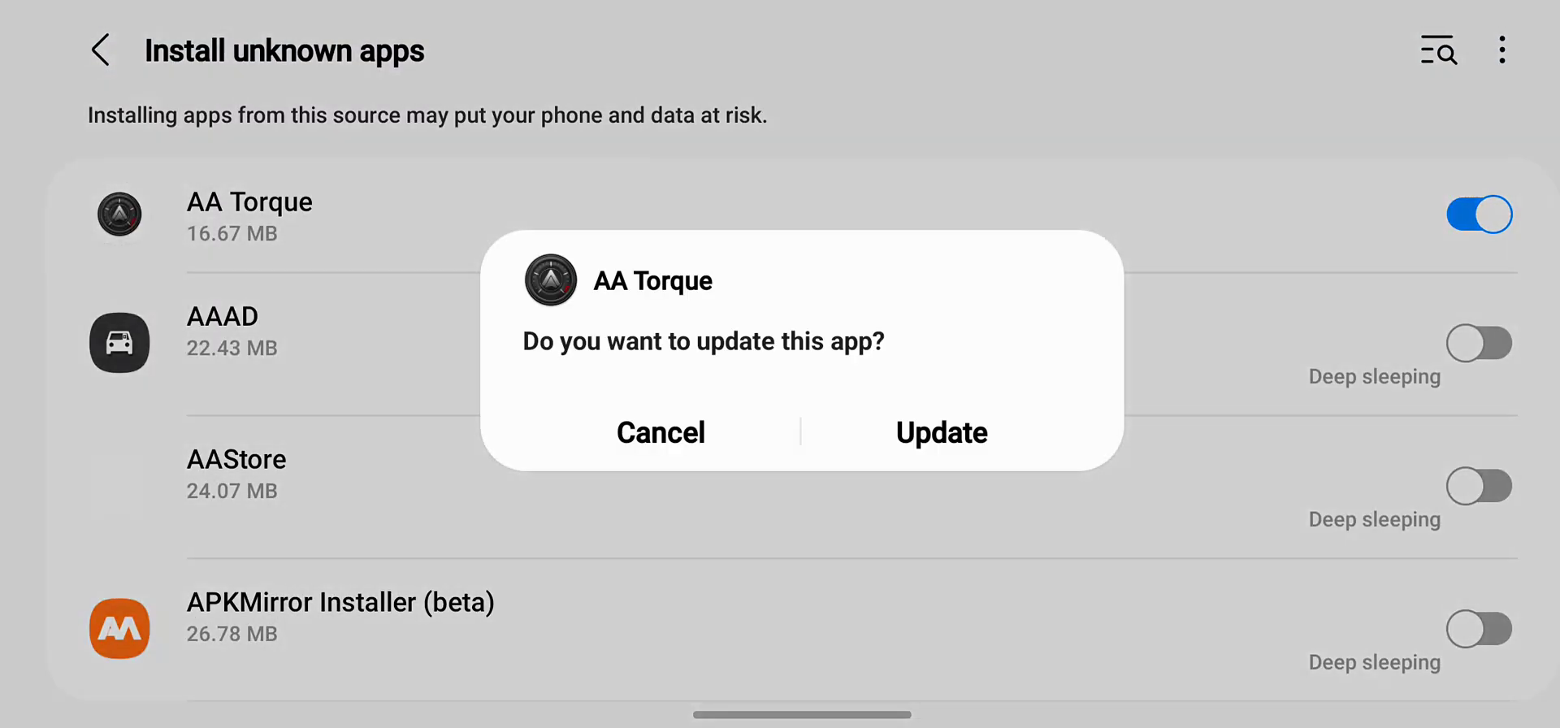
Install the AA Torque update and launch the updated app
{"action": "left_click", "coordinate": [939, 432]}
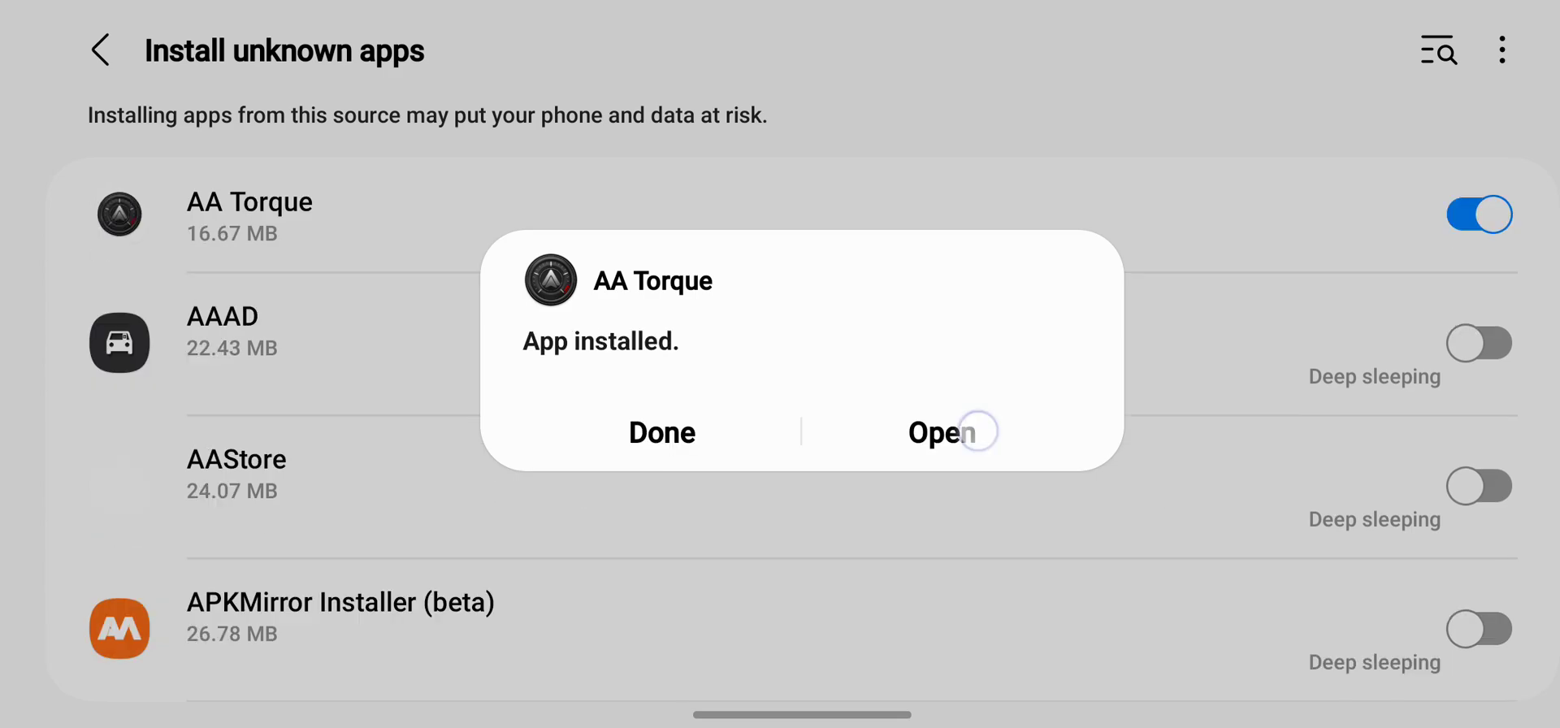
{"action": "left_click", "coordinate": [950, 432]}
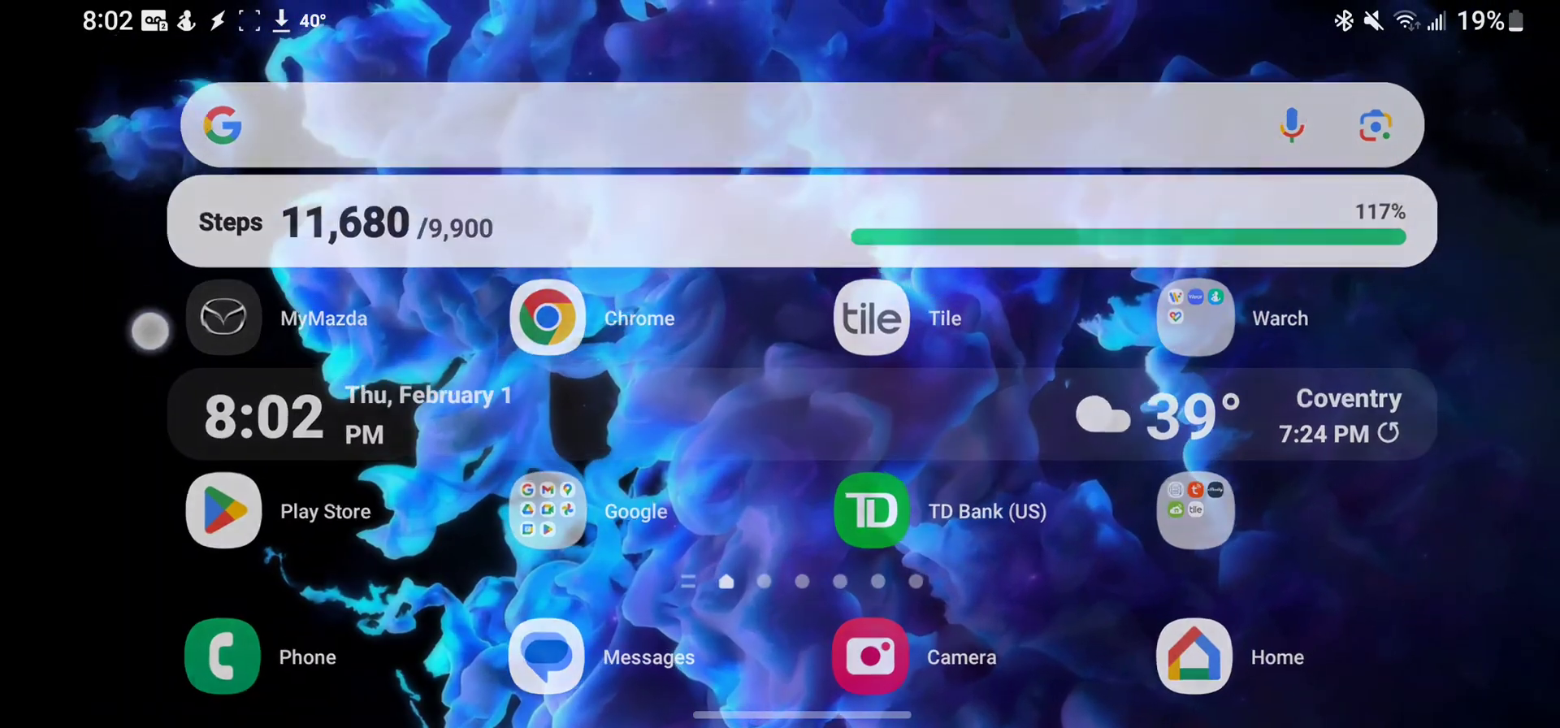
Search the app drawer for 'aawi' and launch AAWireless
{"action": "scroll", "scroll_direction": "up", "scroll_amount": 3}
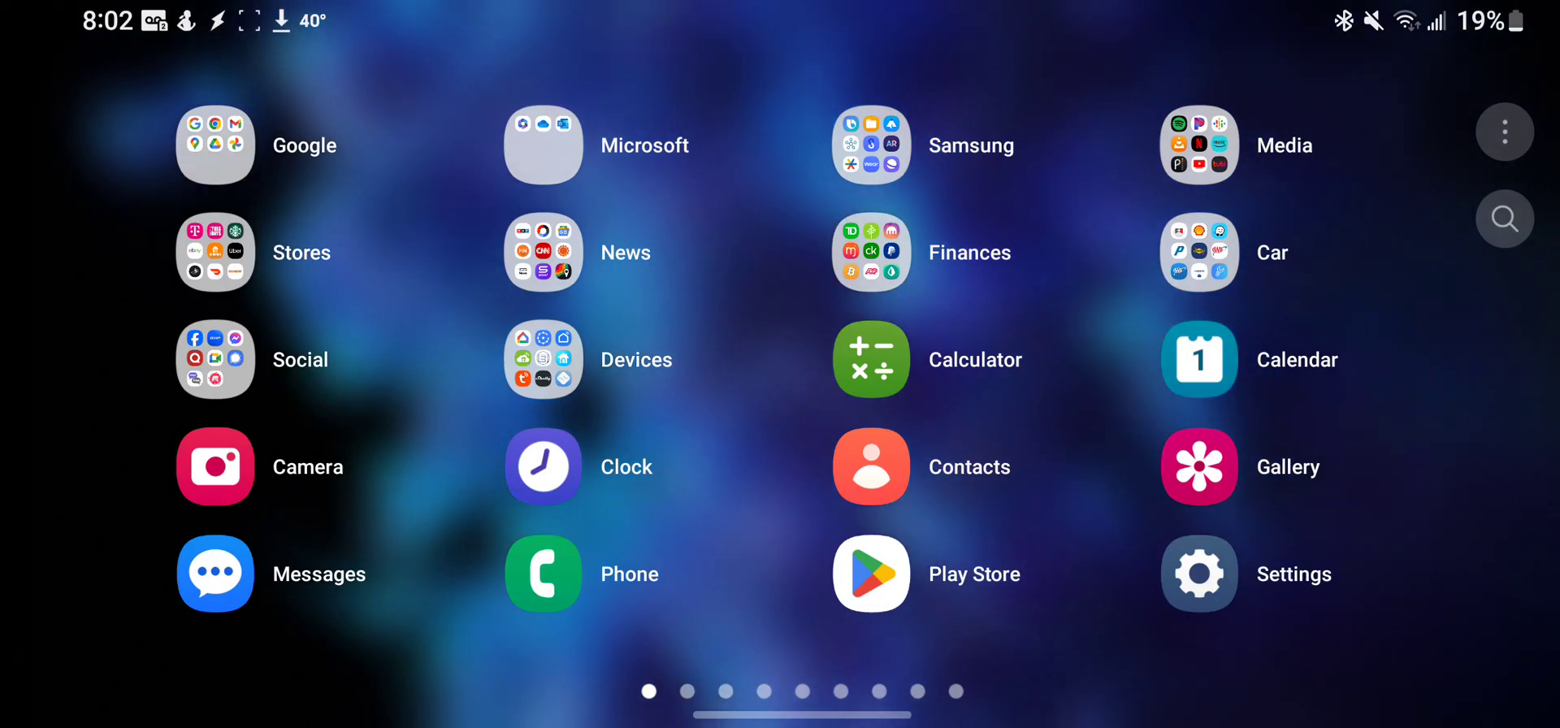
{"action": "left_click", "coordinate": [1503, 219]}
{"action": "type", "text": "aaw"}
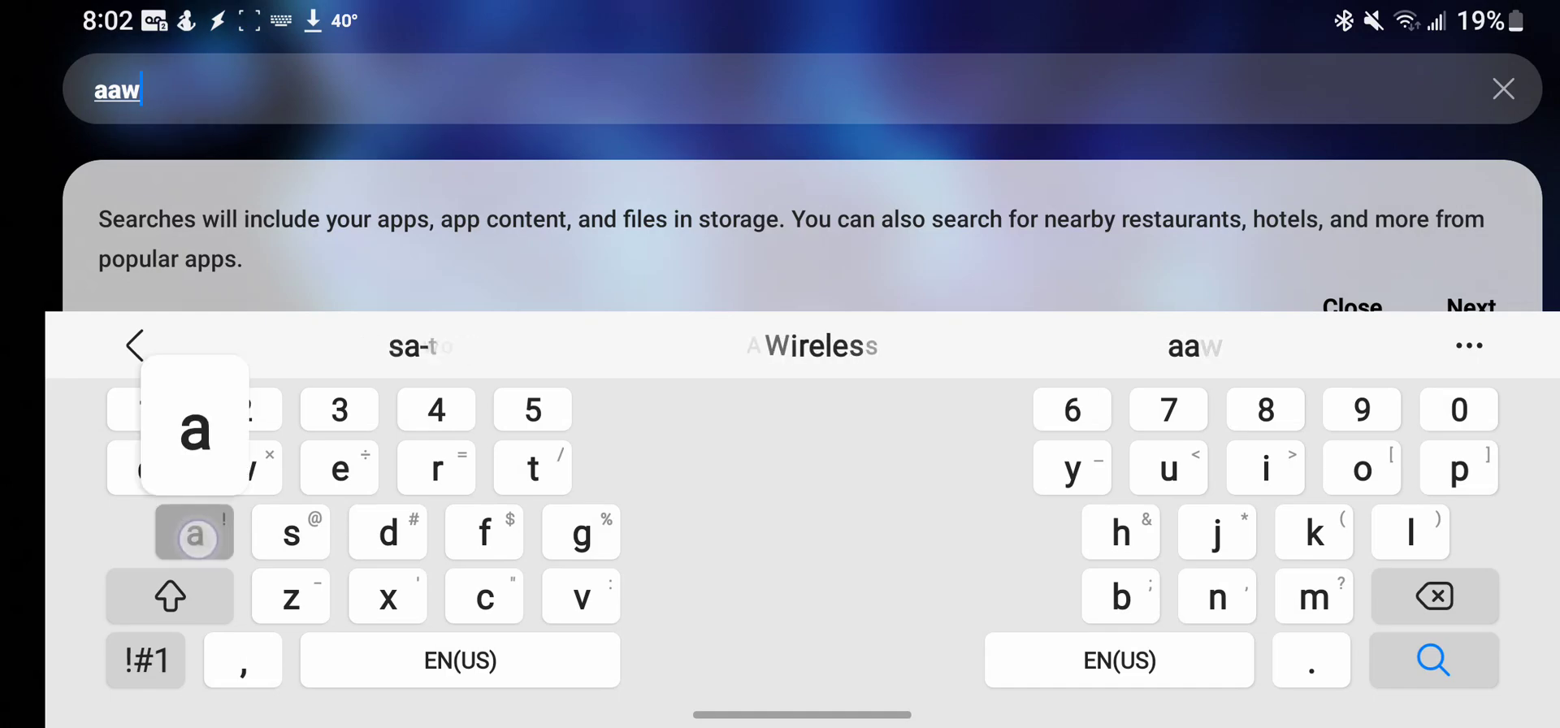
{"action": "left_click", "coordinate": [1266, 466]}
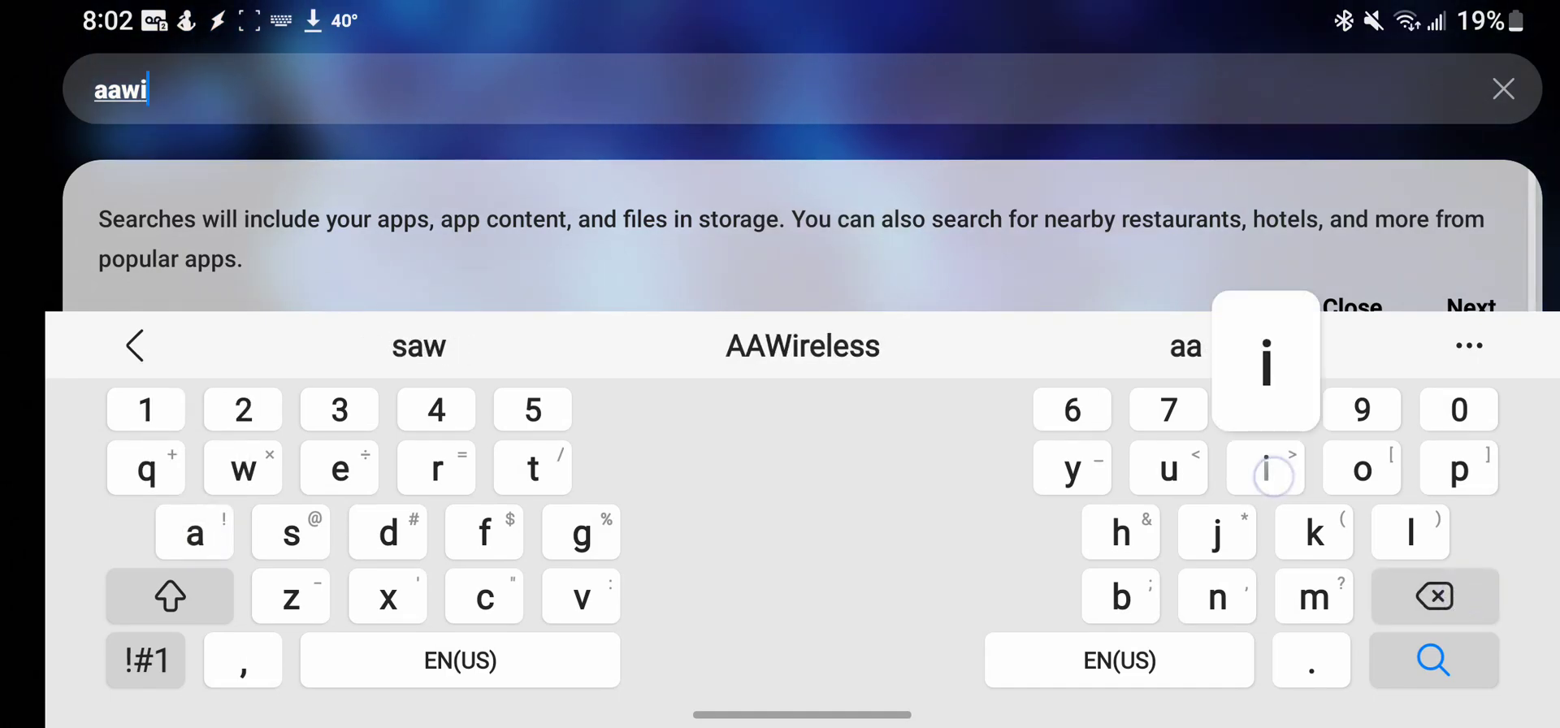
{"action": "left_click", "coordinate": [801, 345]}
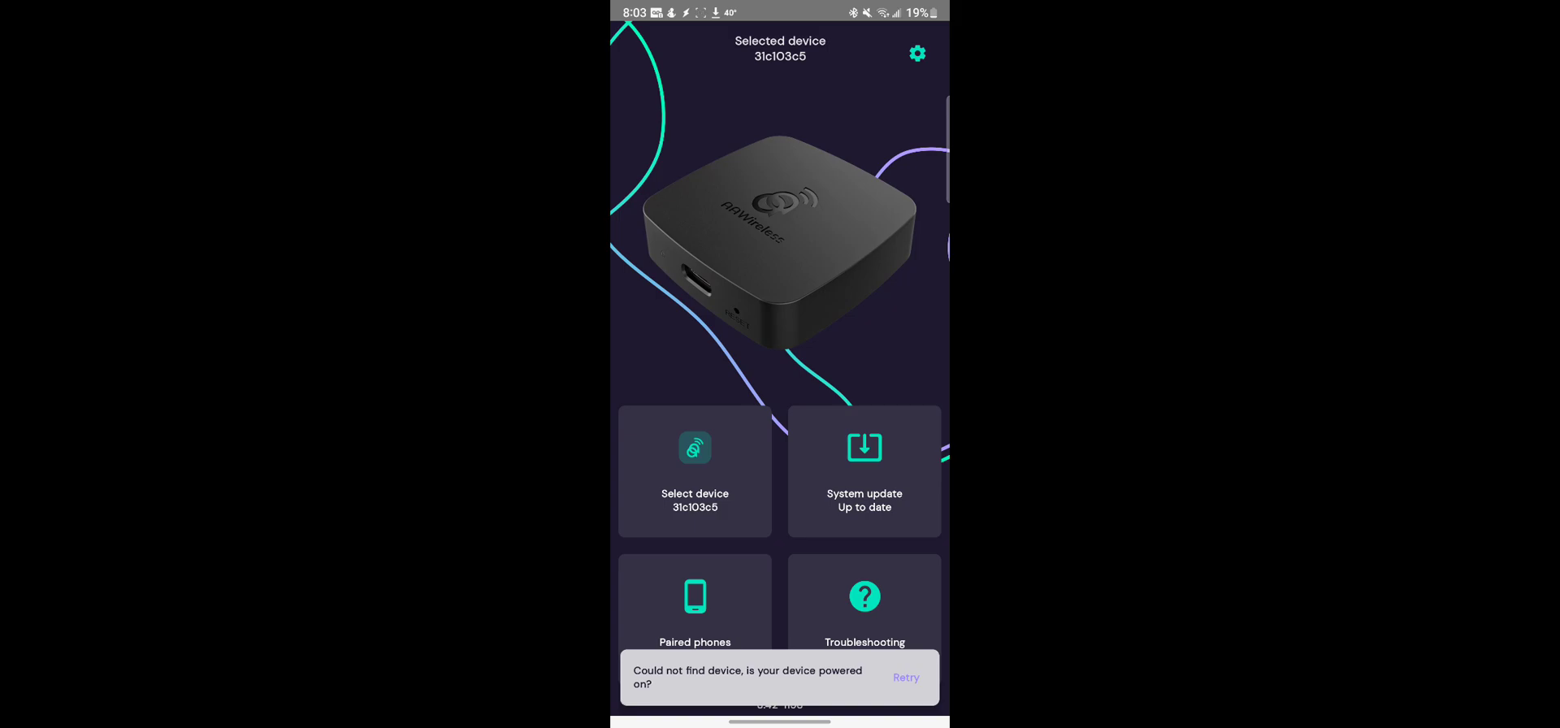
Browse the AAWireless Device settings list, including USB Mode, Passthrough and Developer mode
{"action": "left_click", "coordinate": [917, 54]}
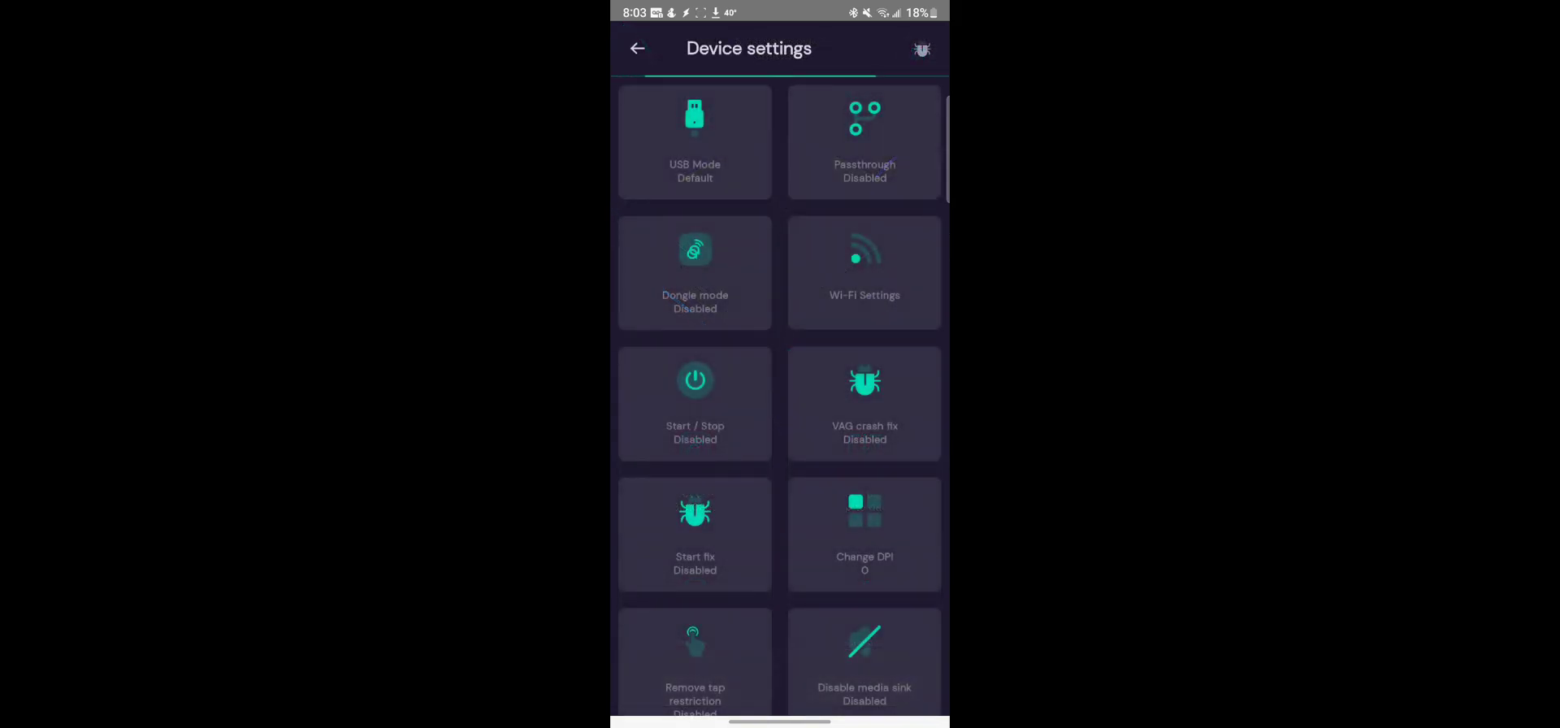
{"action": "scroll", "scroll_direction": "down", "scroll_amount": 3}
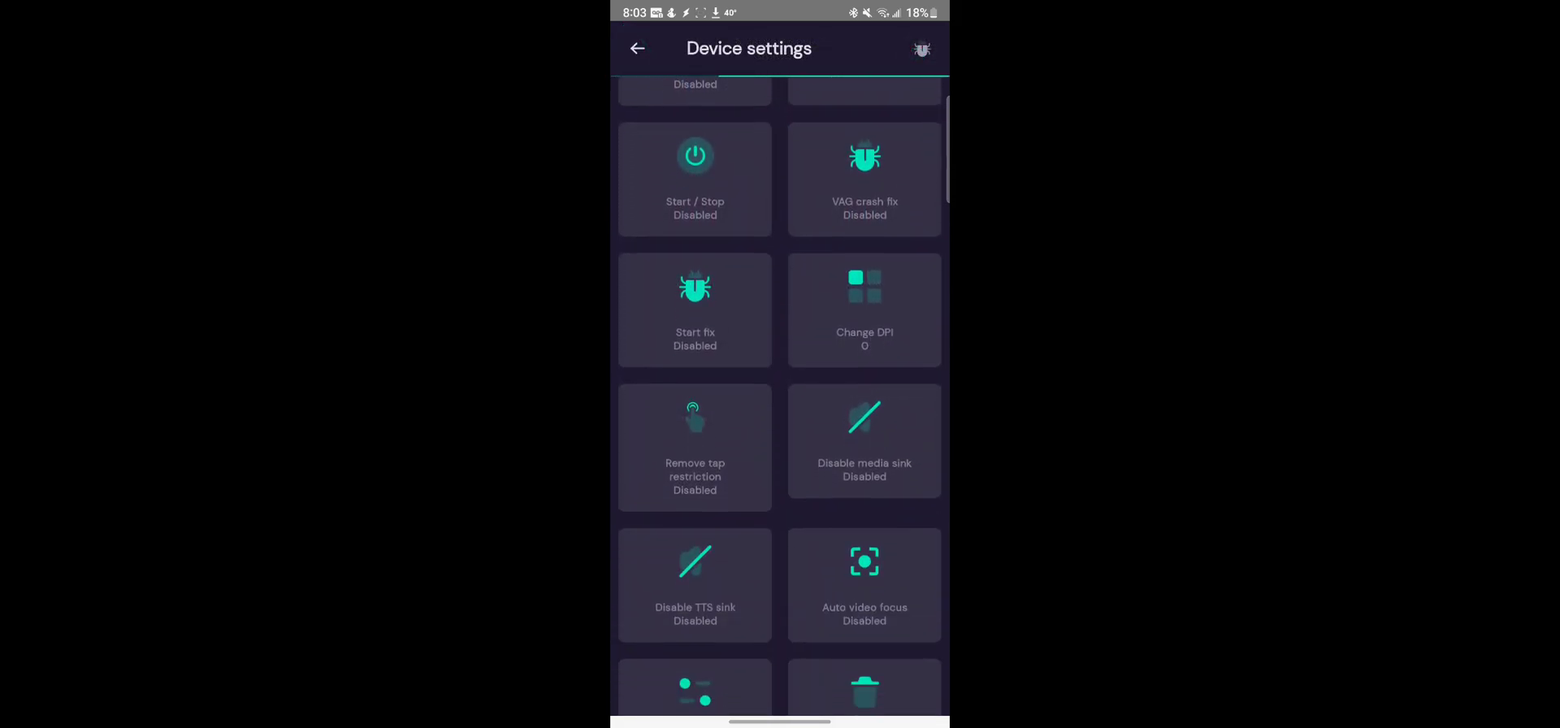
{"action": "scroll", "scroll_direction": "down", "scroll_amount": 3}
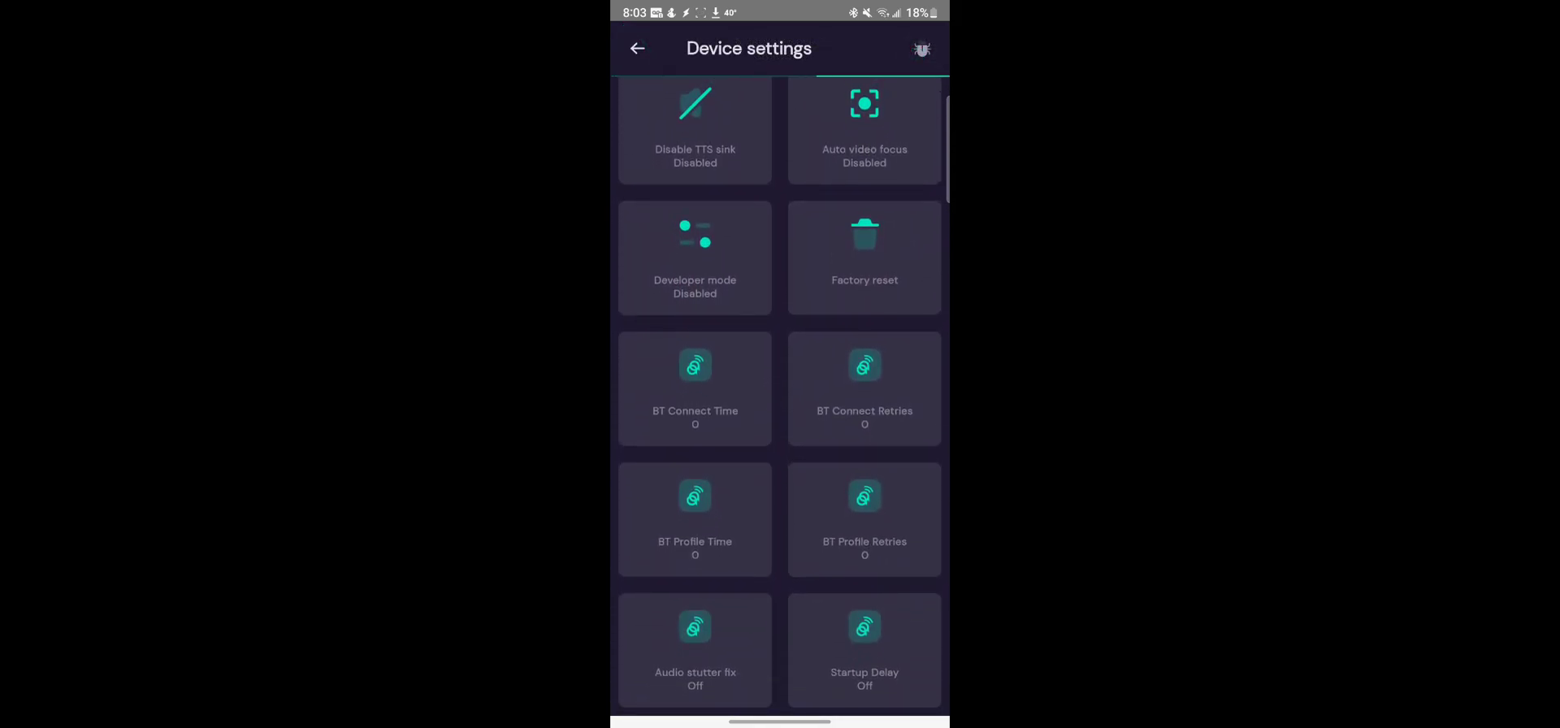